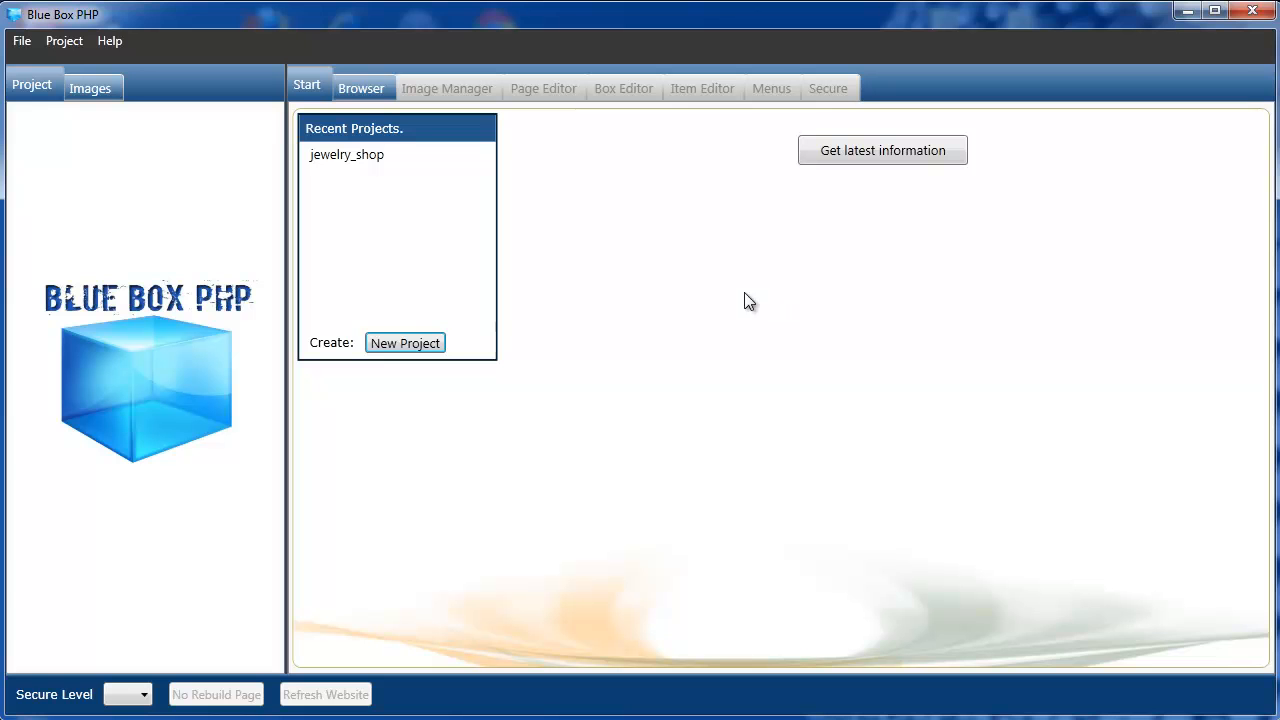
- Start a new project from the Start page and name it 'countries'
left_click(405, 343)
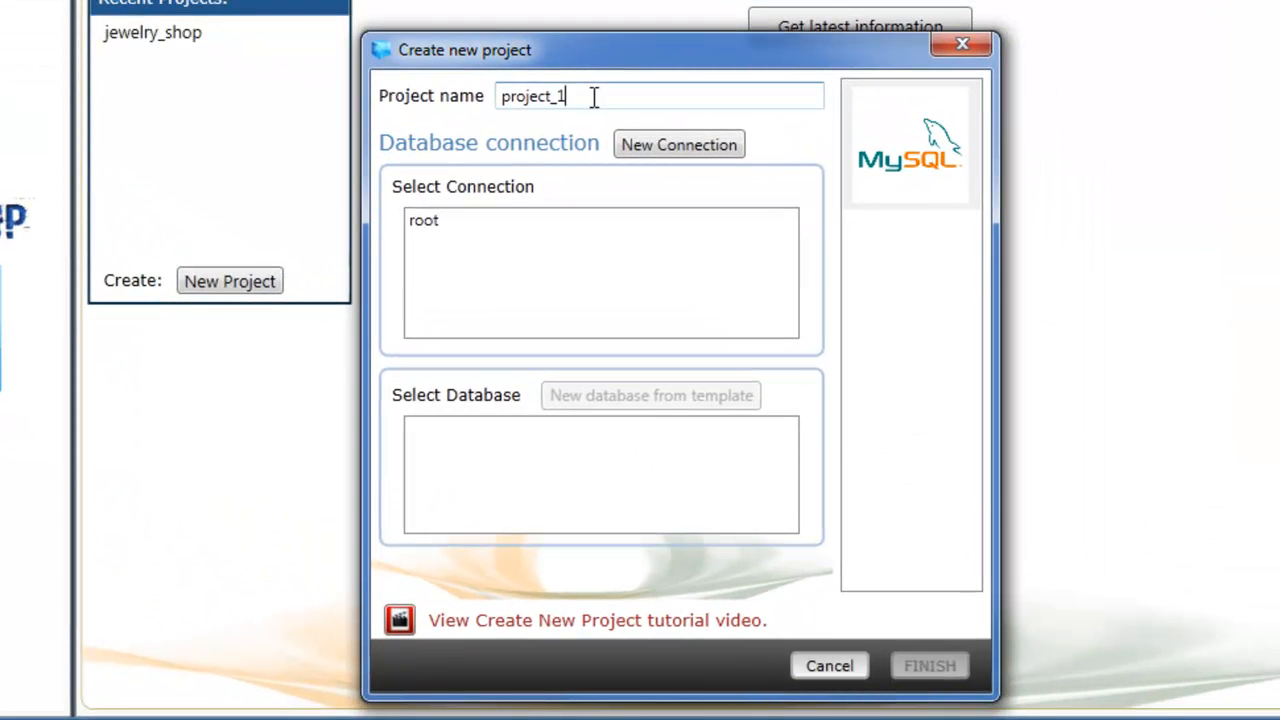
type("c")
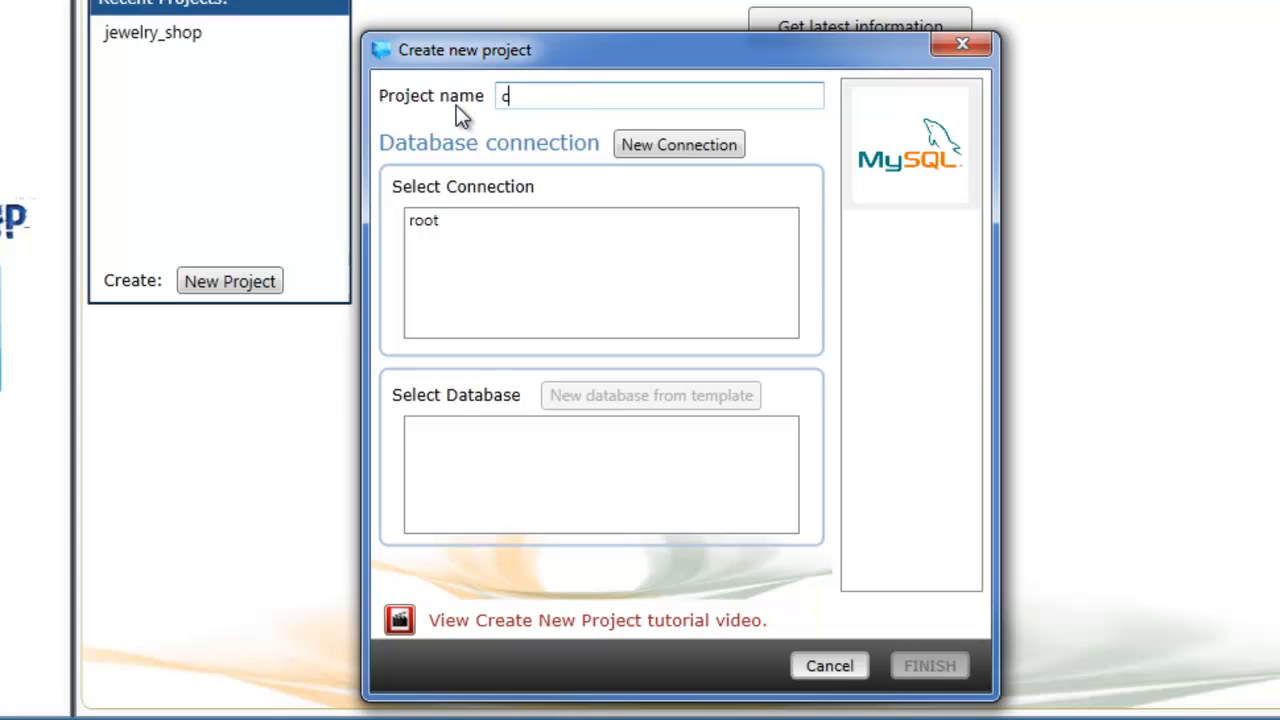
type("ountries")
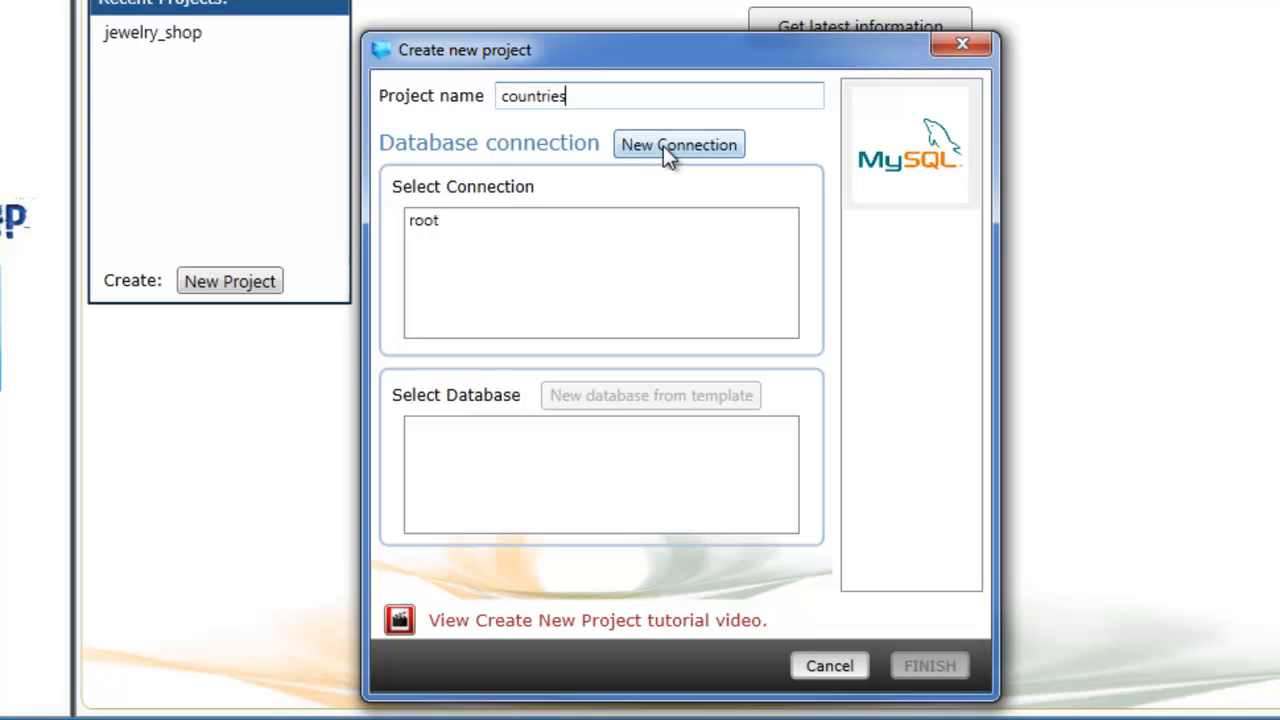
- Create and connect 'countries_connection' to server localhost with its user name and password
left_click(678, 144)
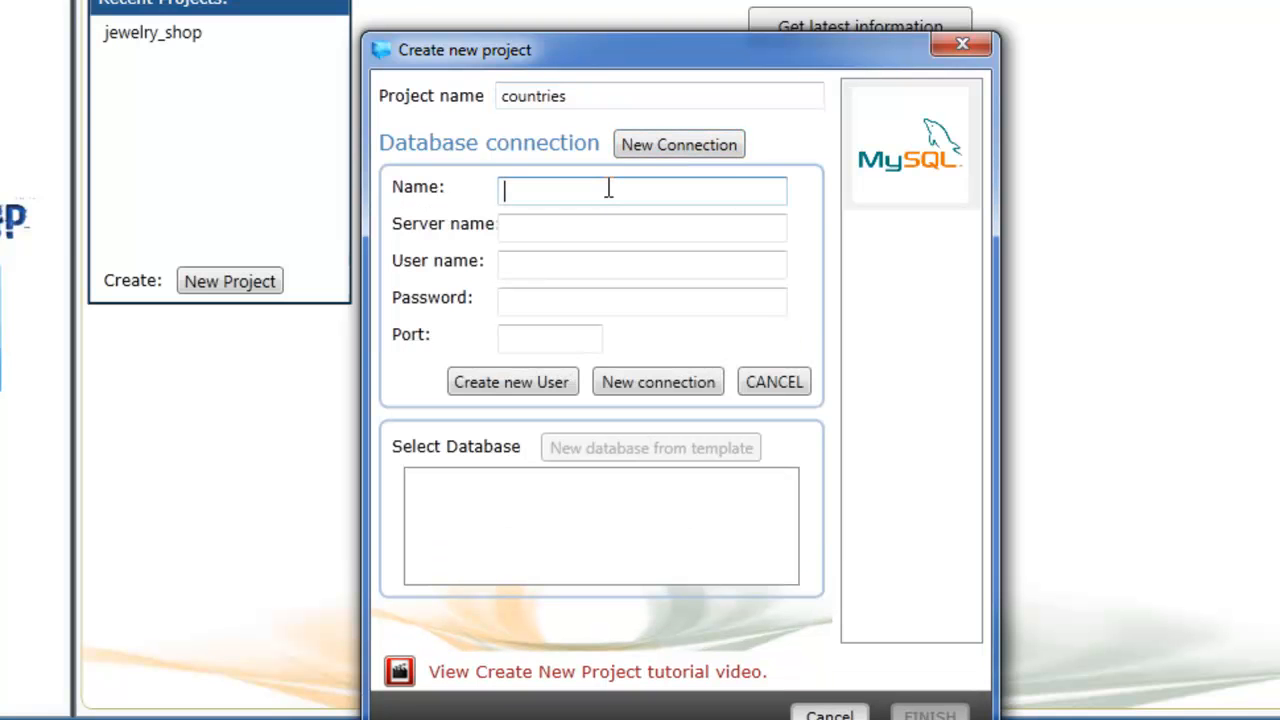
type("cont")
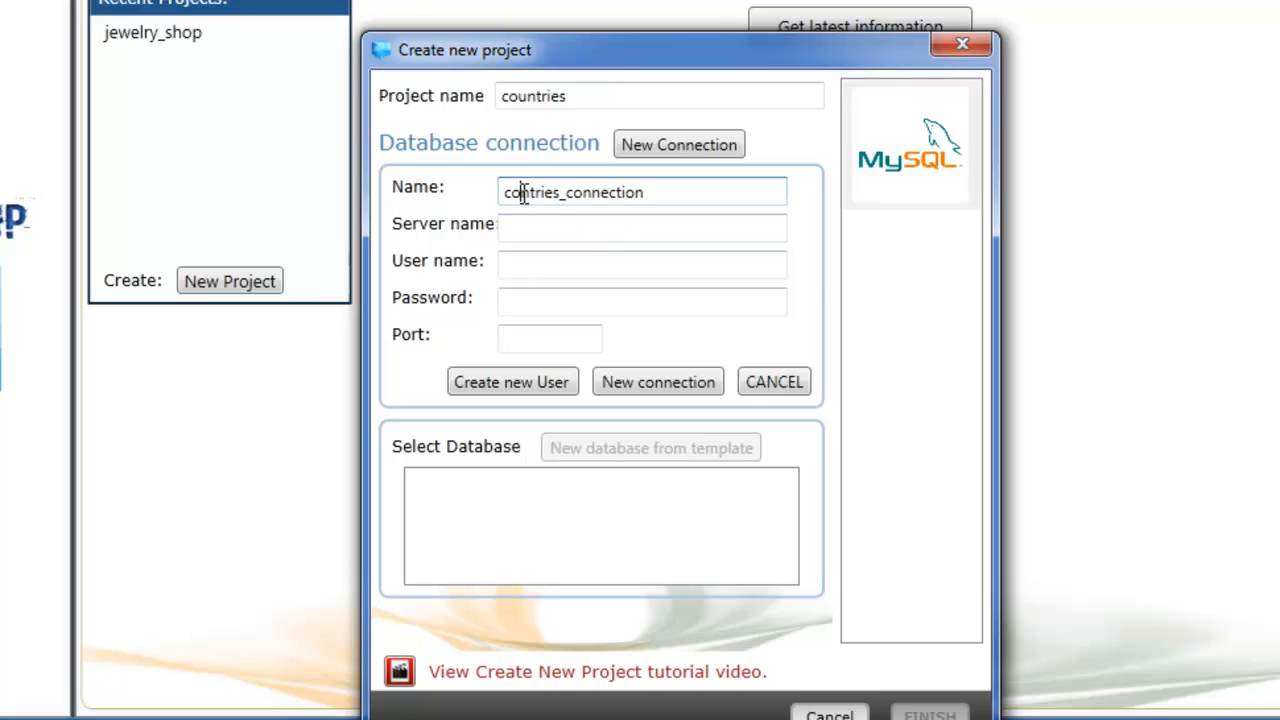
left_click(641, 226)
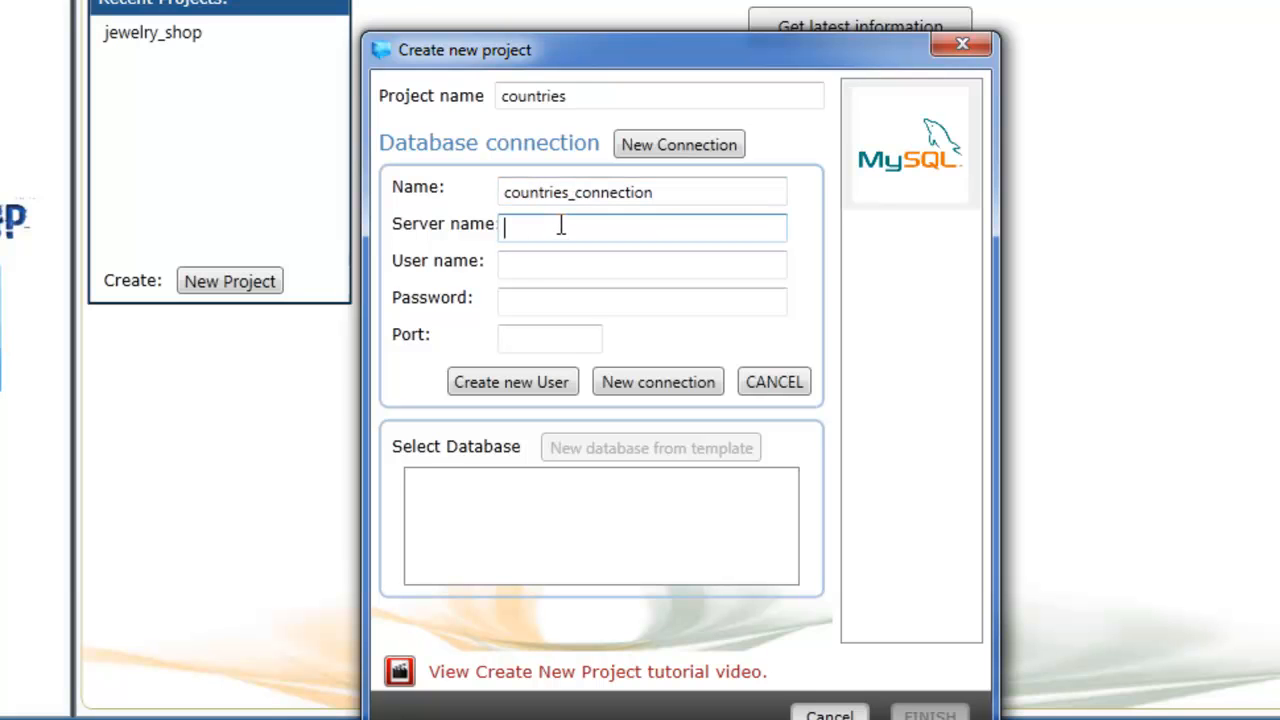
type("localhost")
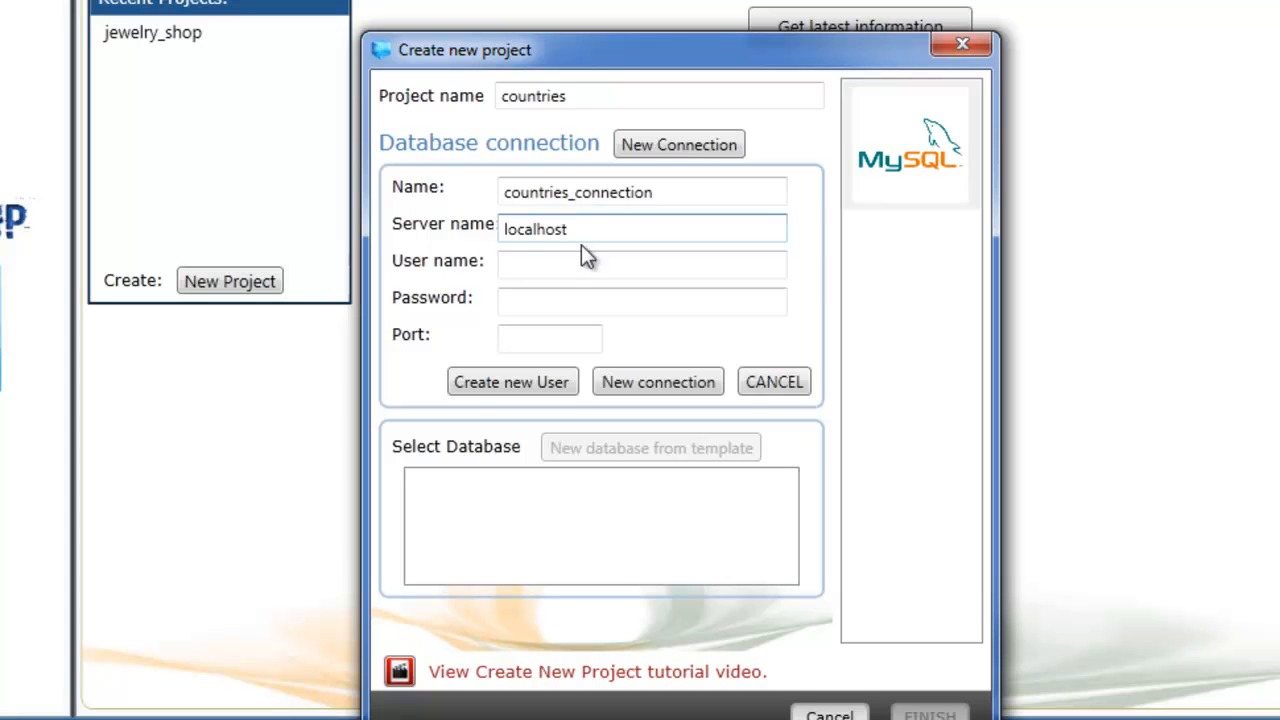
type("admin")
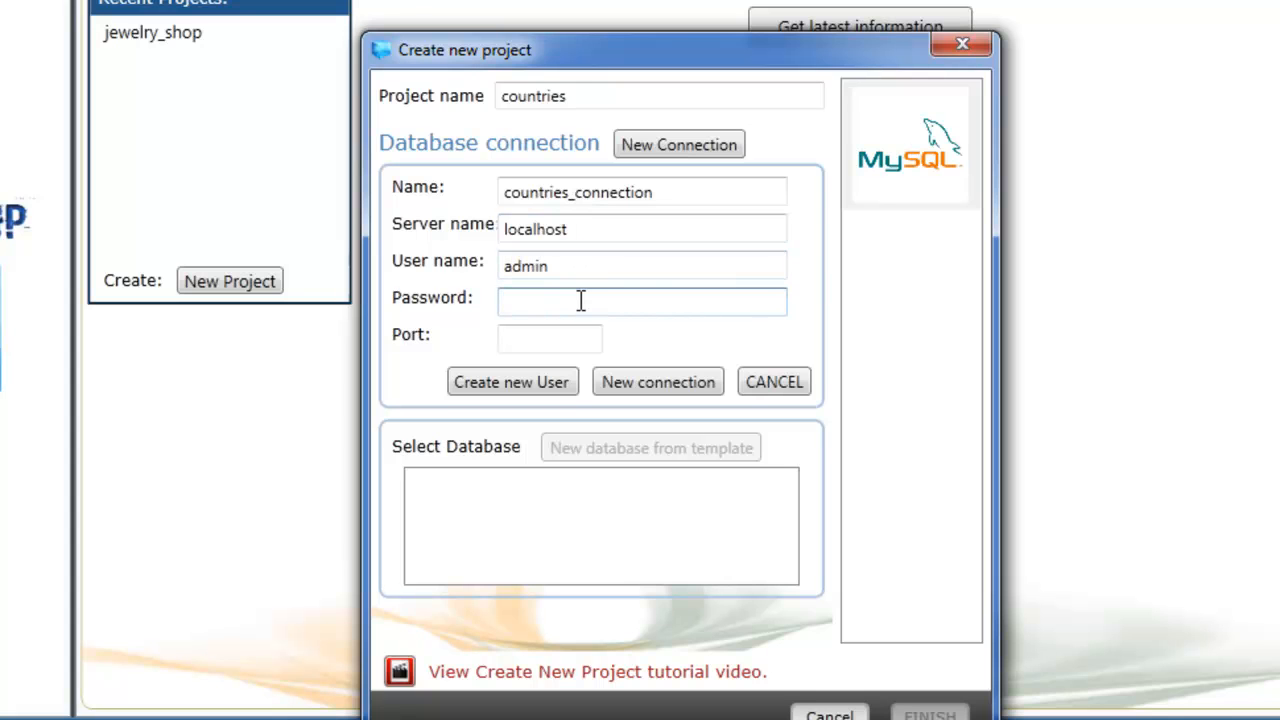
type("admin")
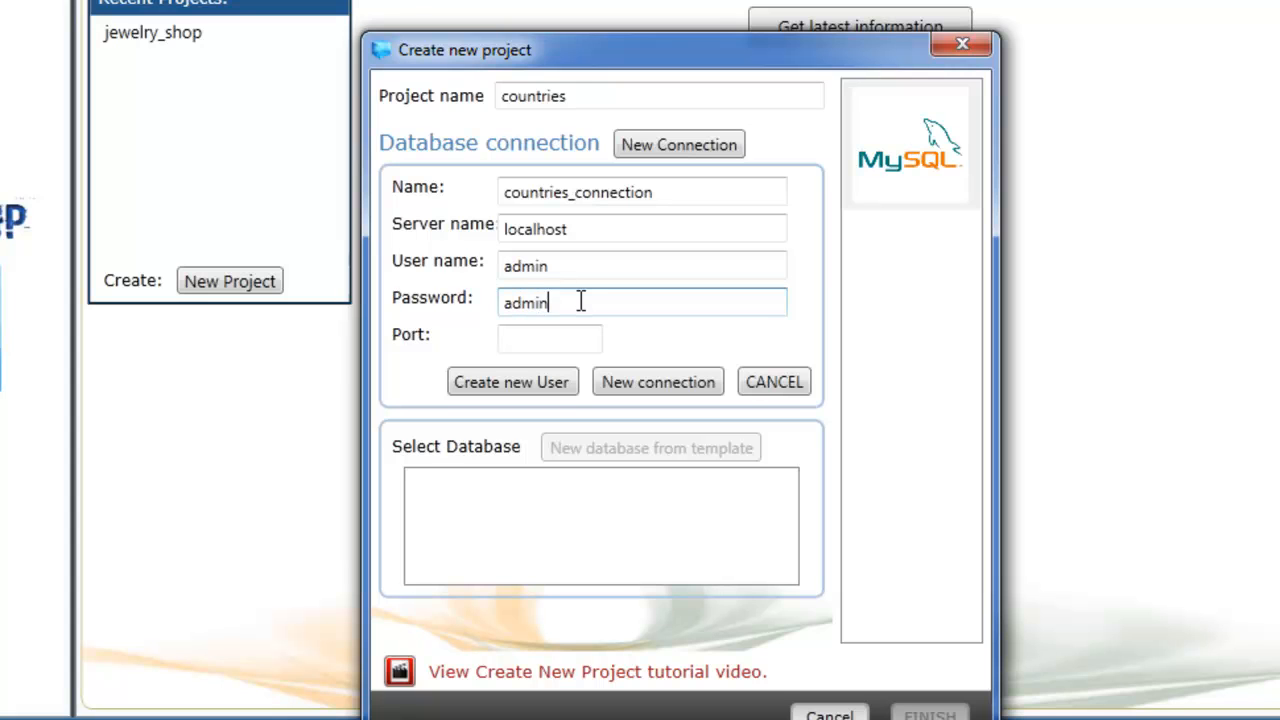
left_click(550, 338)
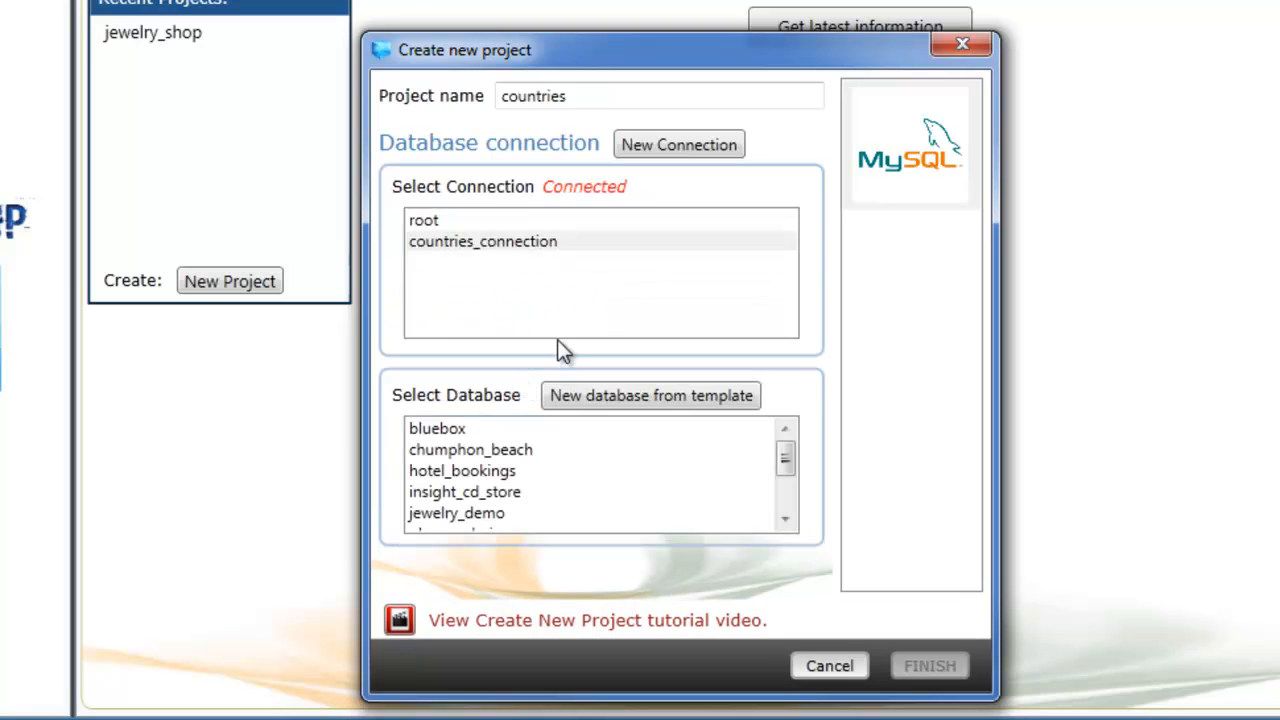
mouse_move(500, 278)
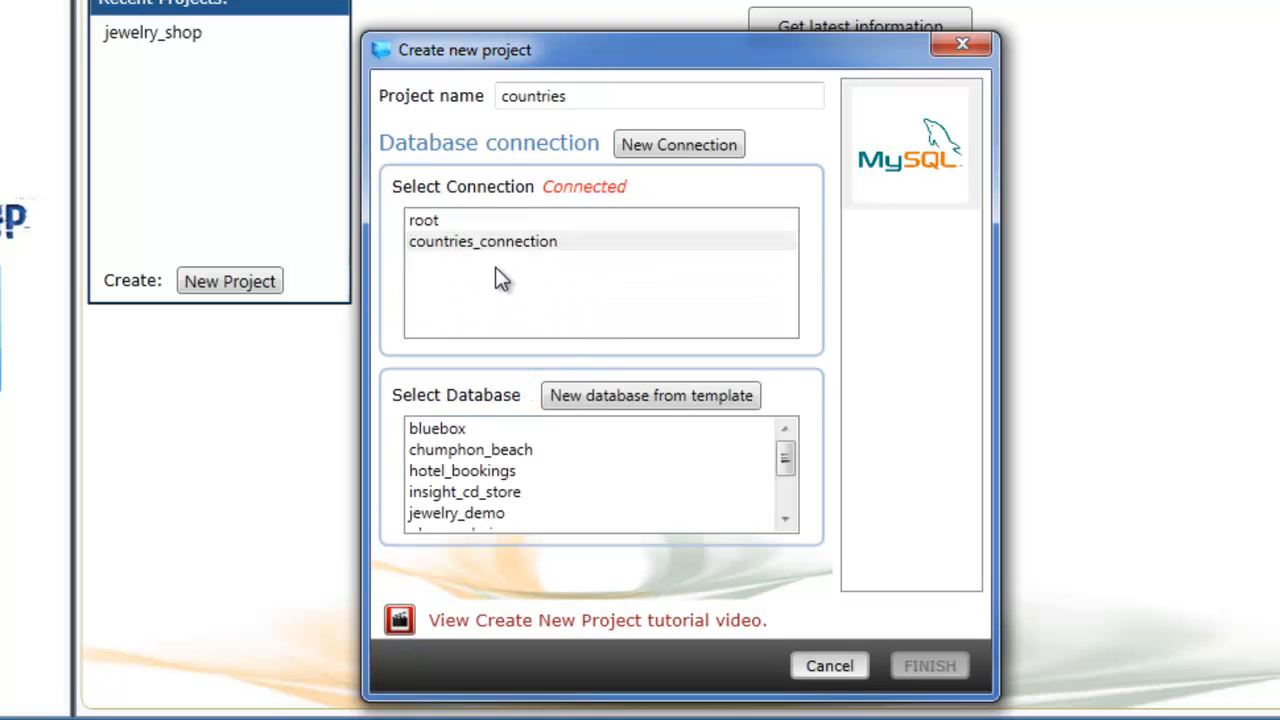
mouse_move(585, 225)
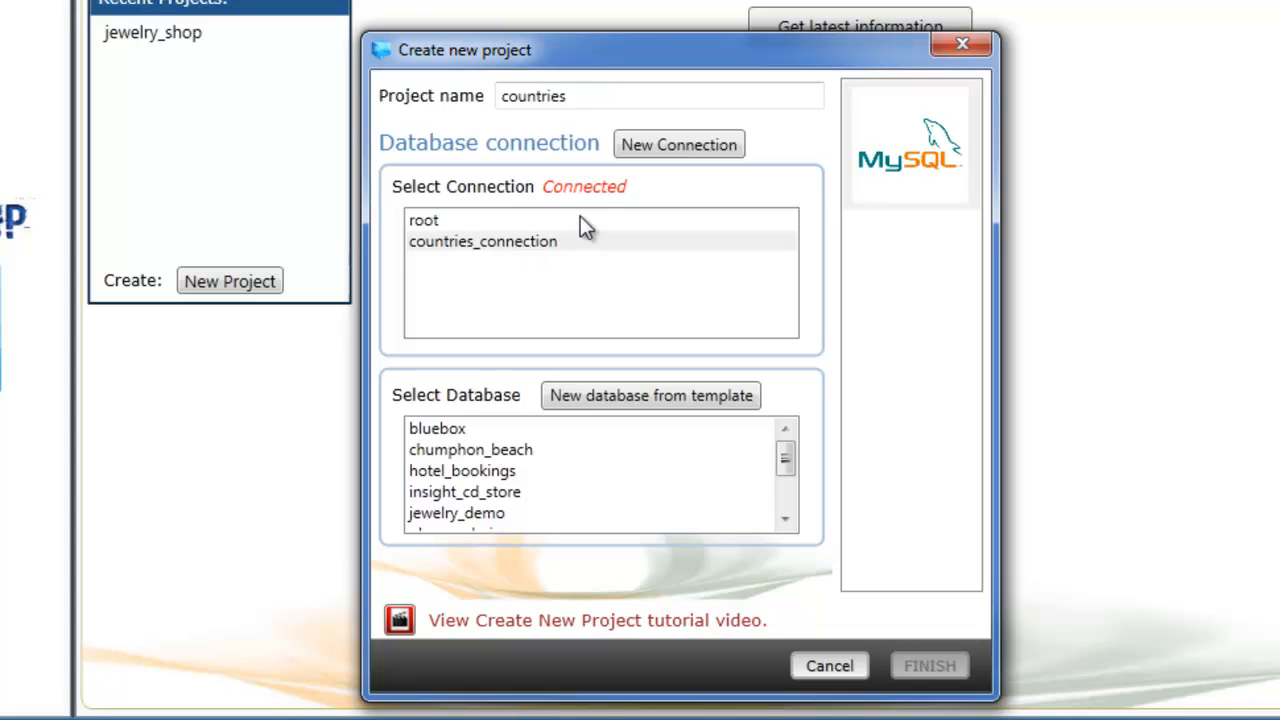
mouse_move(617, 237)
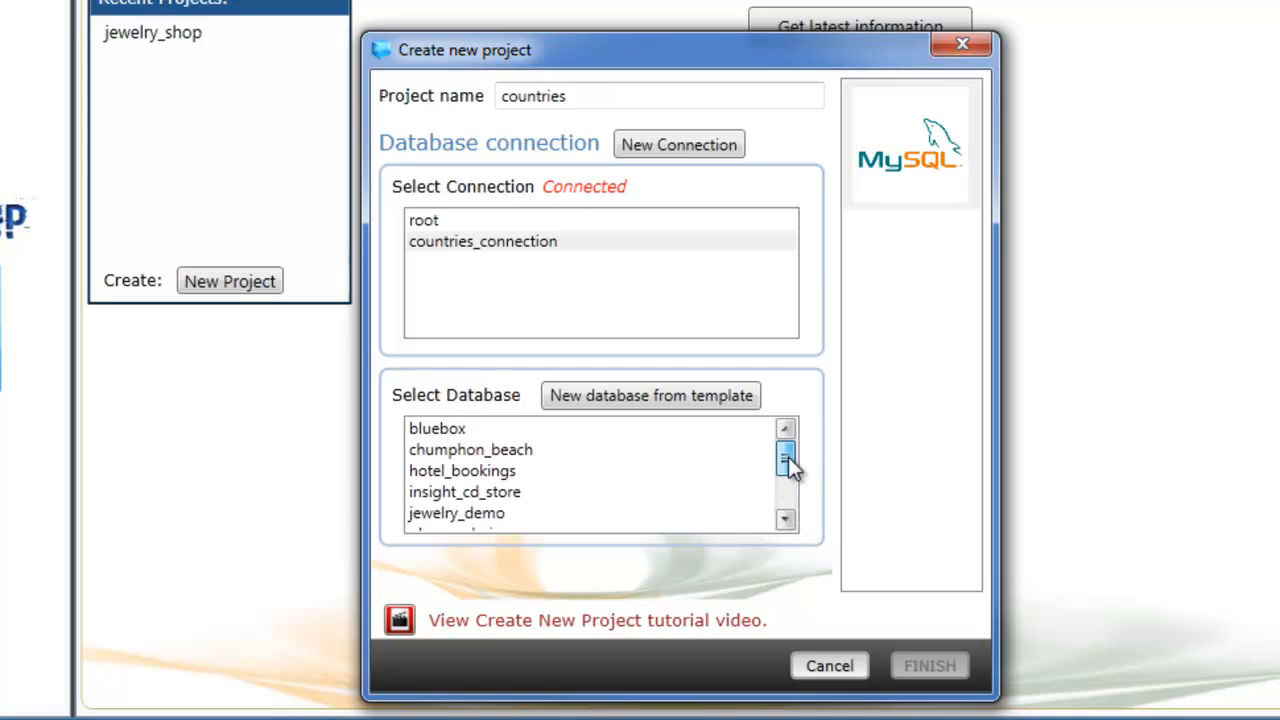
- Scroll the Select Database list and choose New database from template
scroll("down", 3)
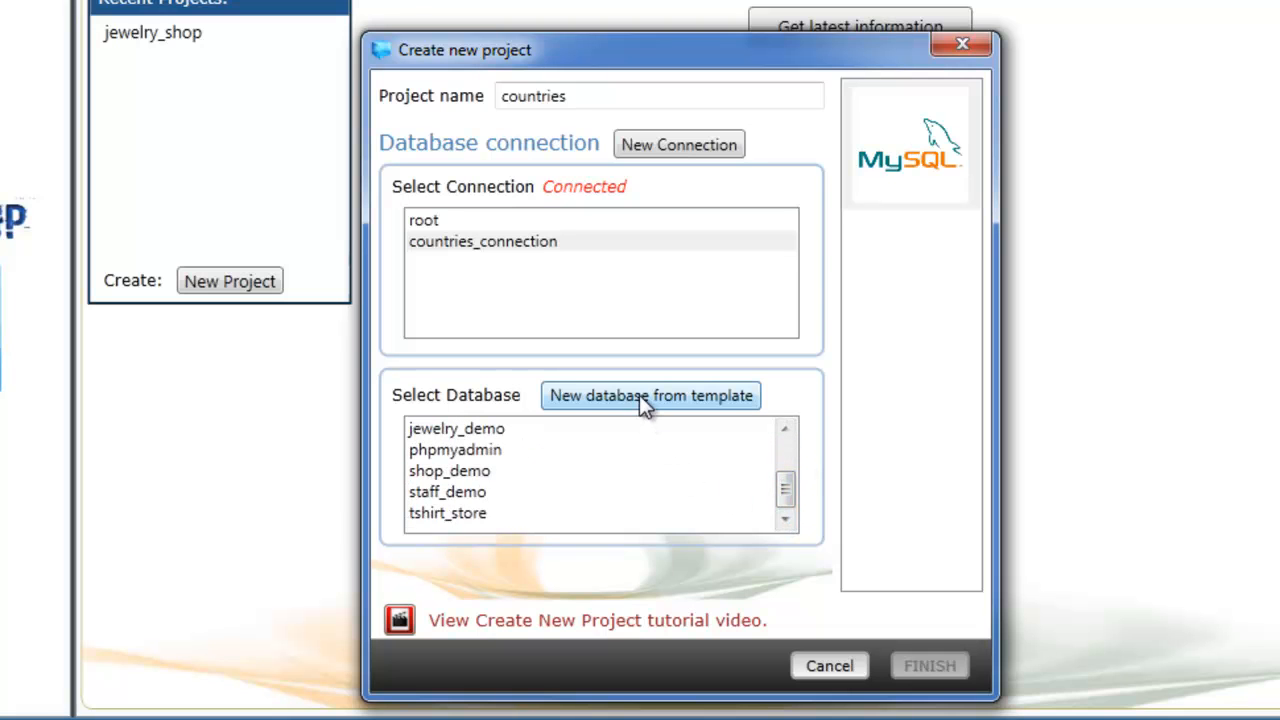
left_click(650, 395)
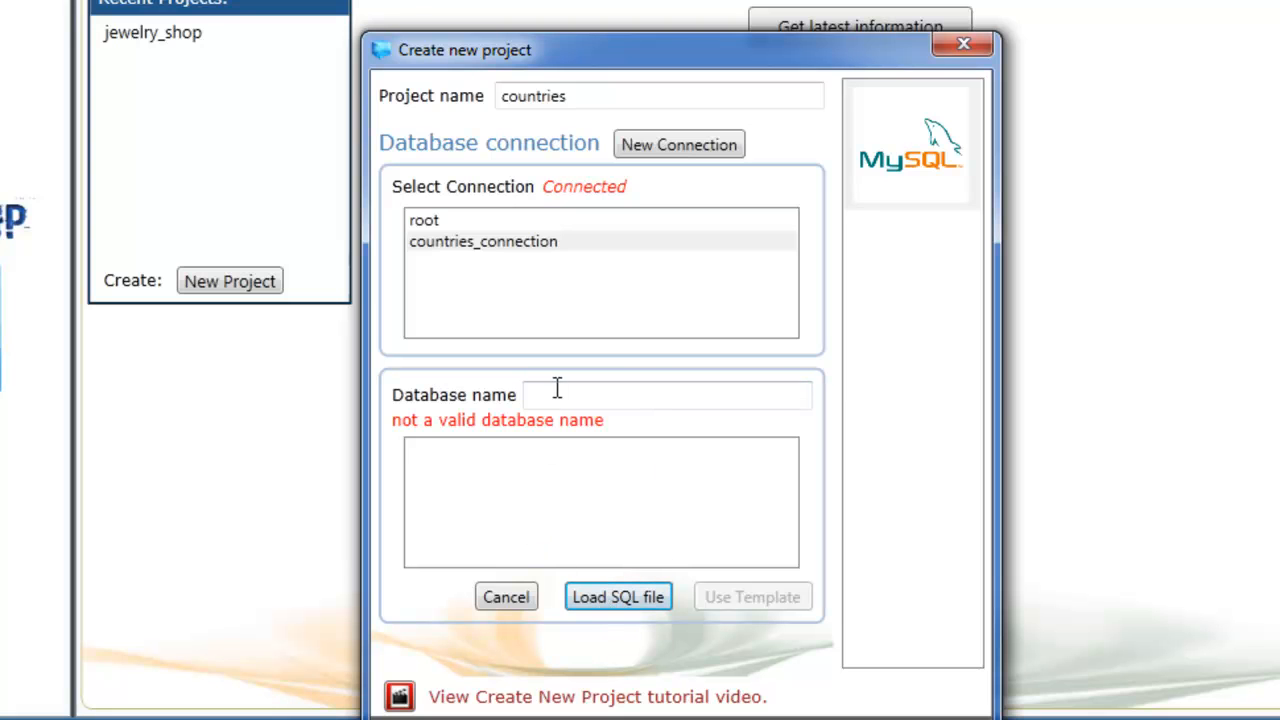
- Enter 'countries_db' as the database name and bring up the SQL file picker
left_click(665, 394)
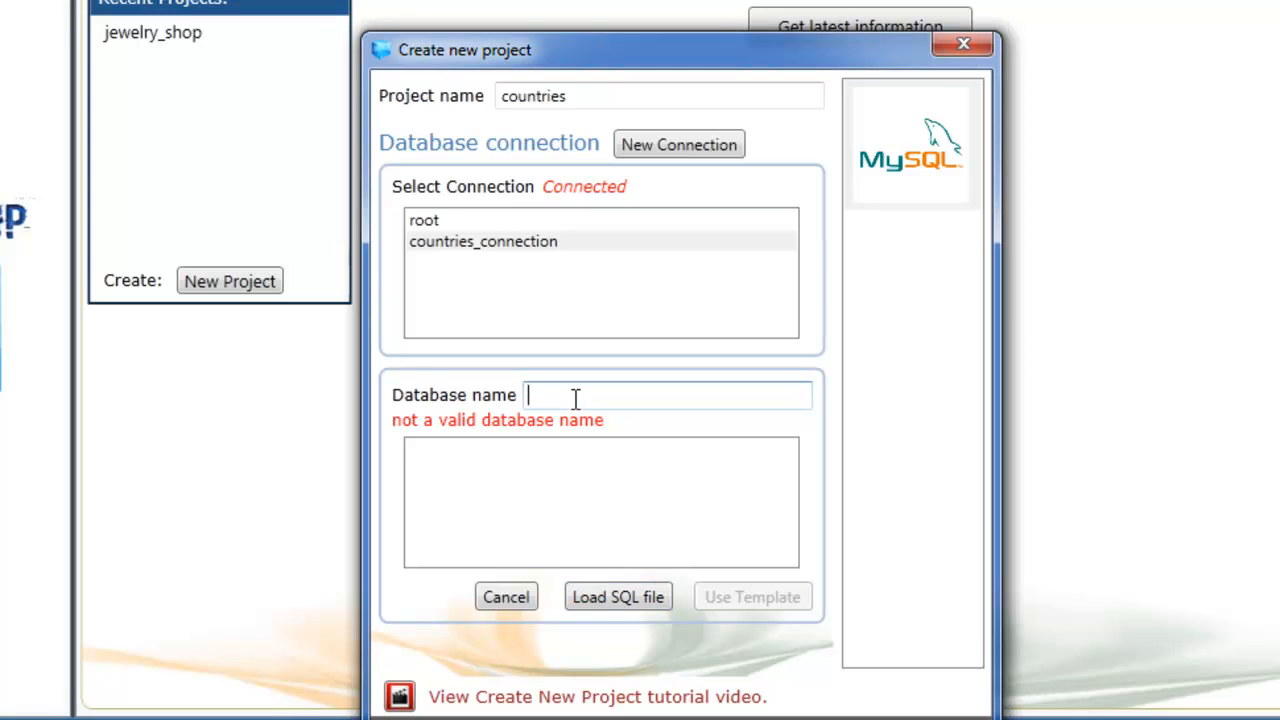
type("countri")
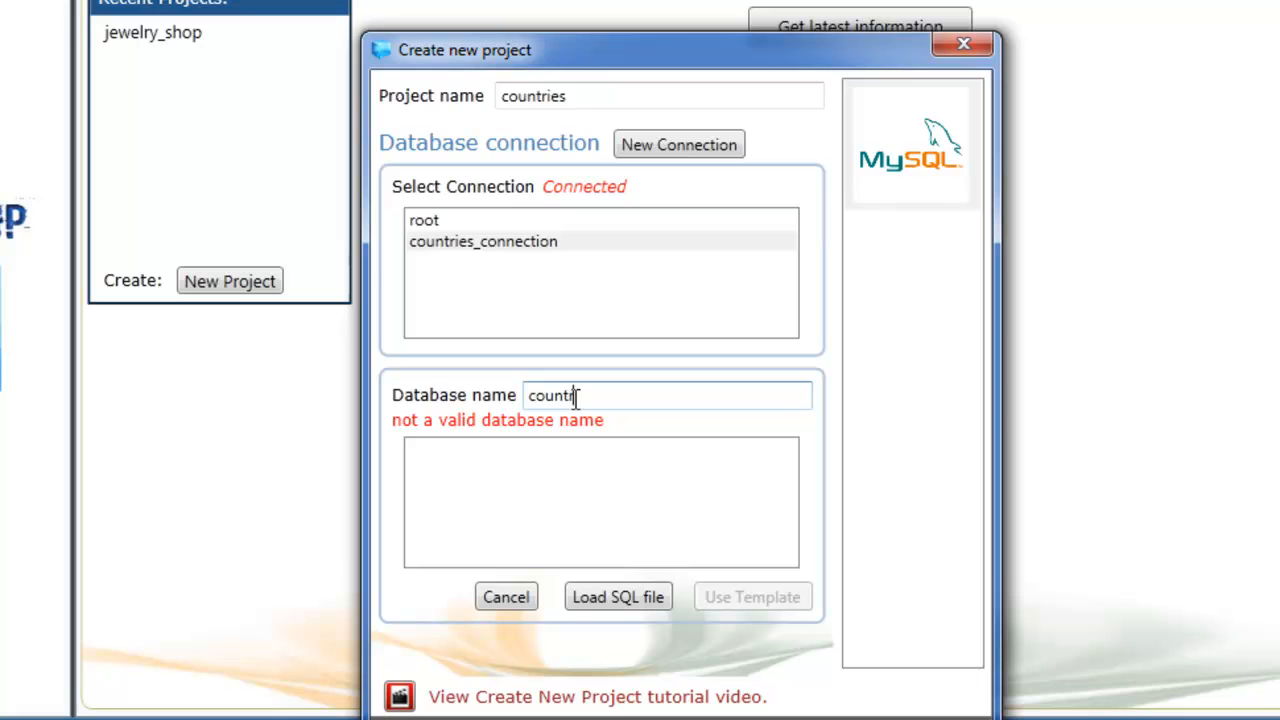
type("es_db")
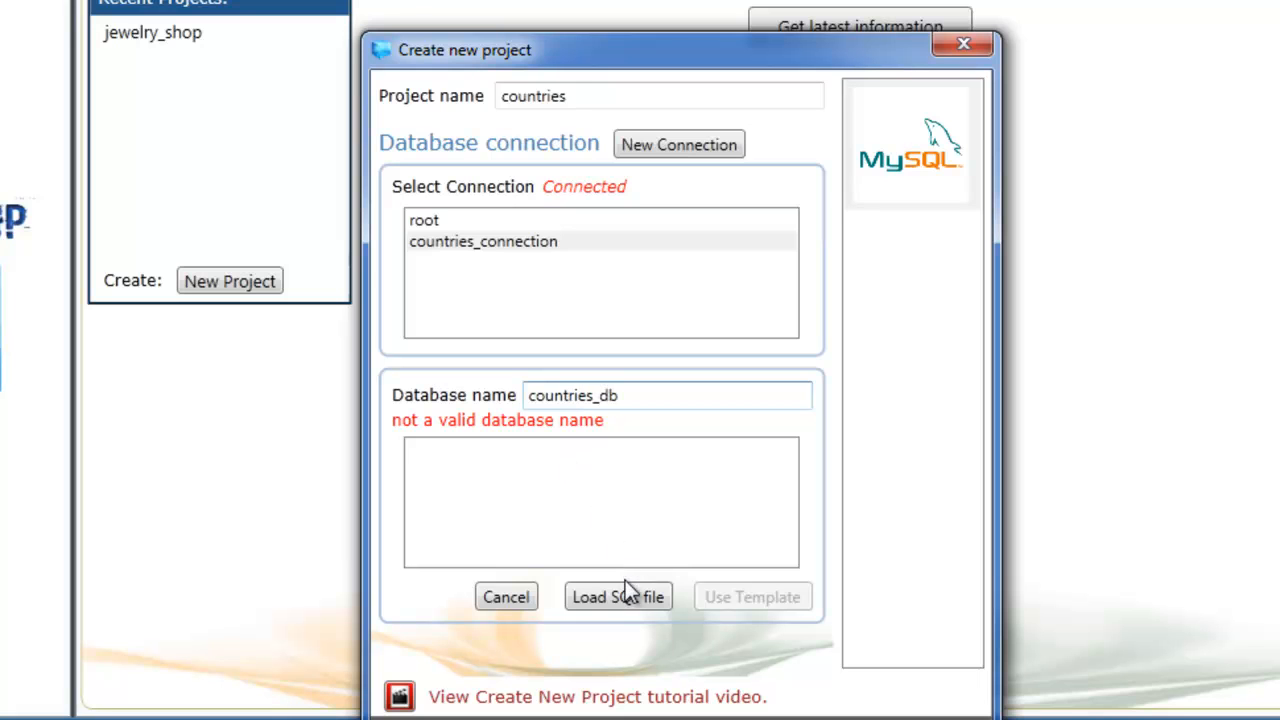
left_click(617, 596)
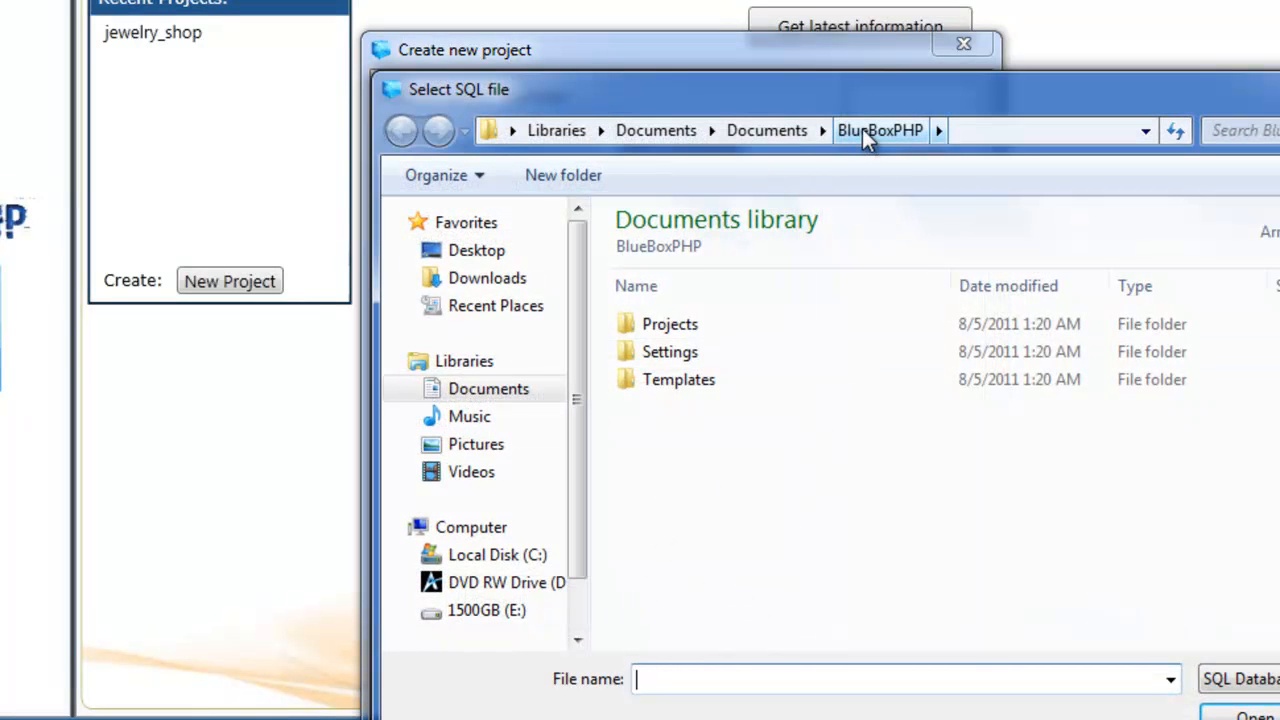
- Pick countries.sql from Templates > Database > MySQL as the database template
double_click(678, 379)
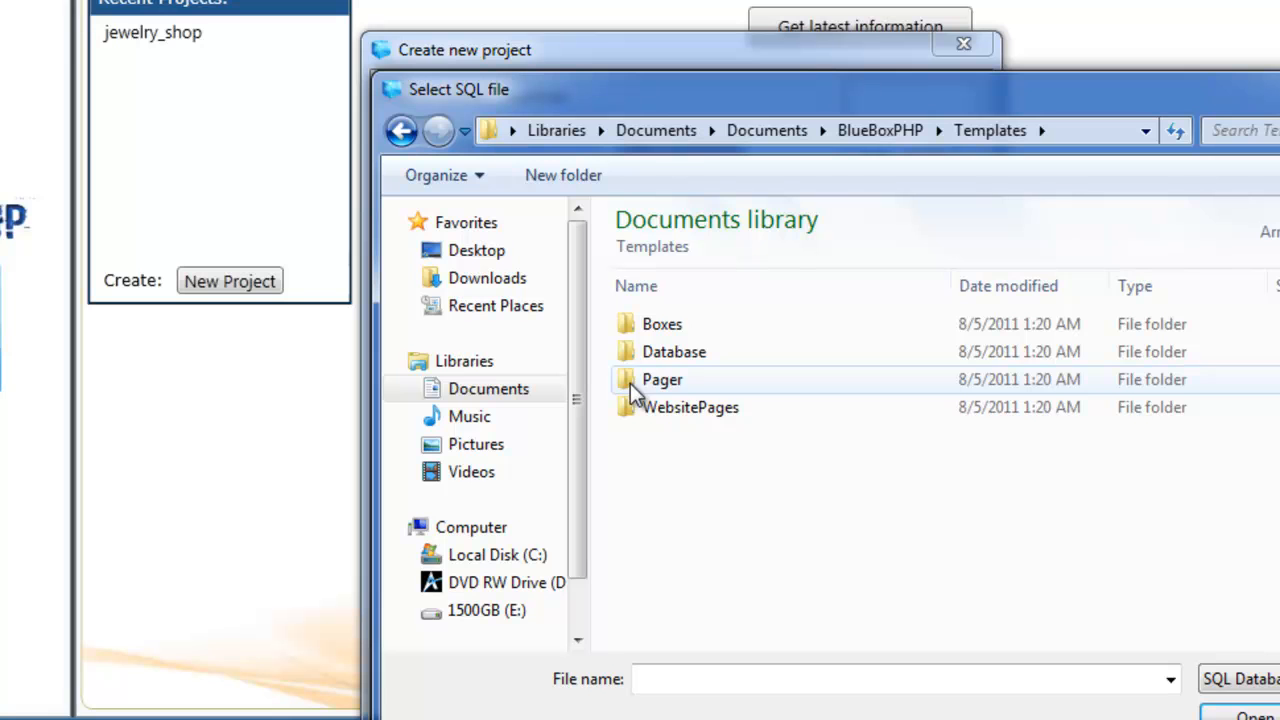
double_click(673, 351)
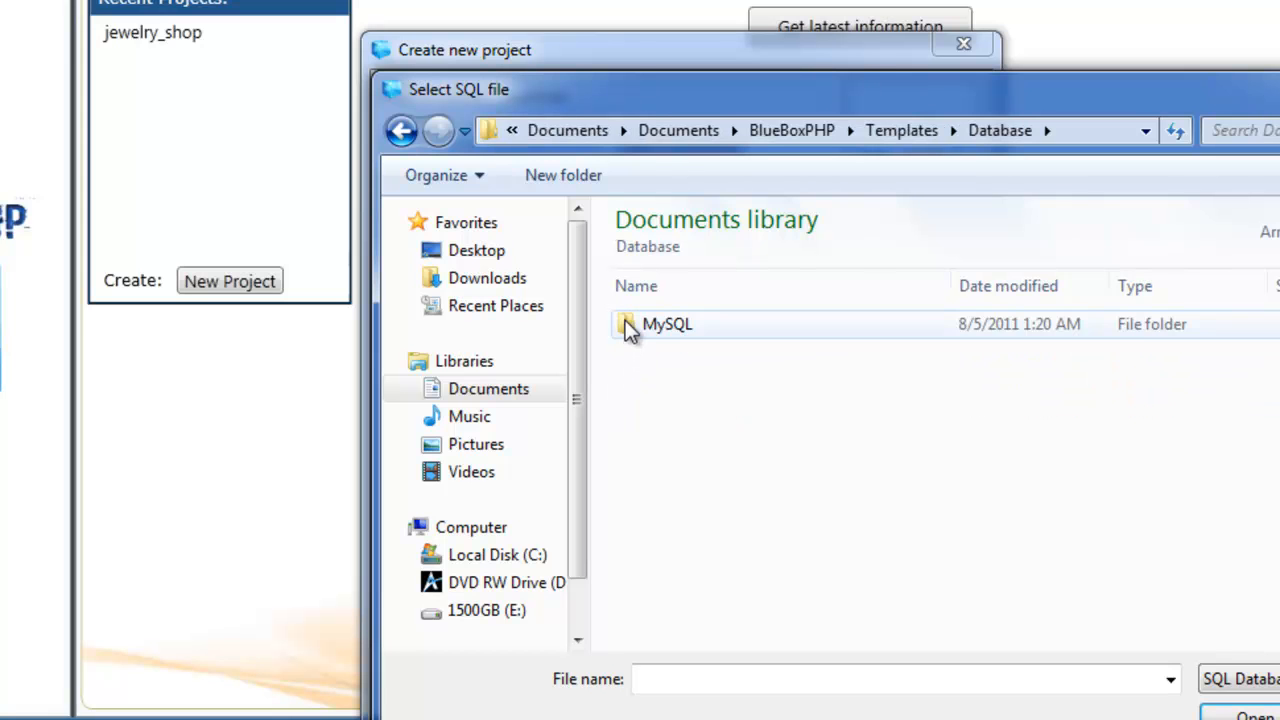
double_click(667, 323)
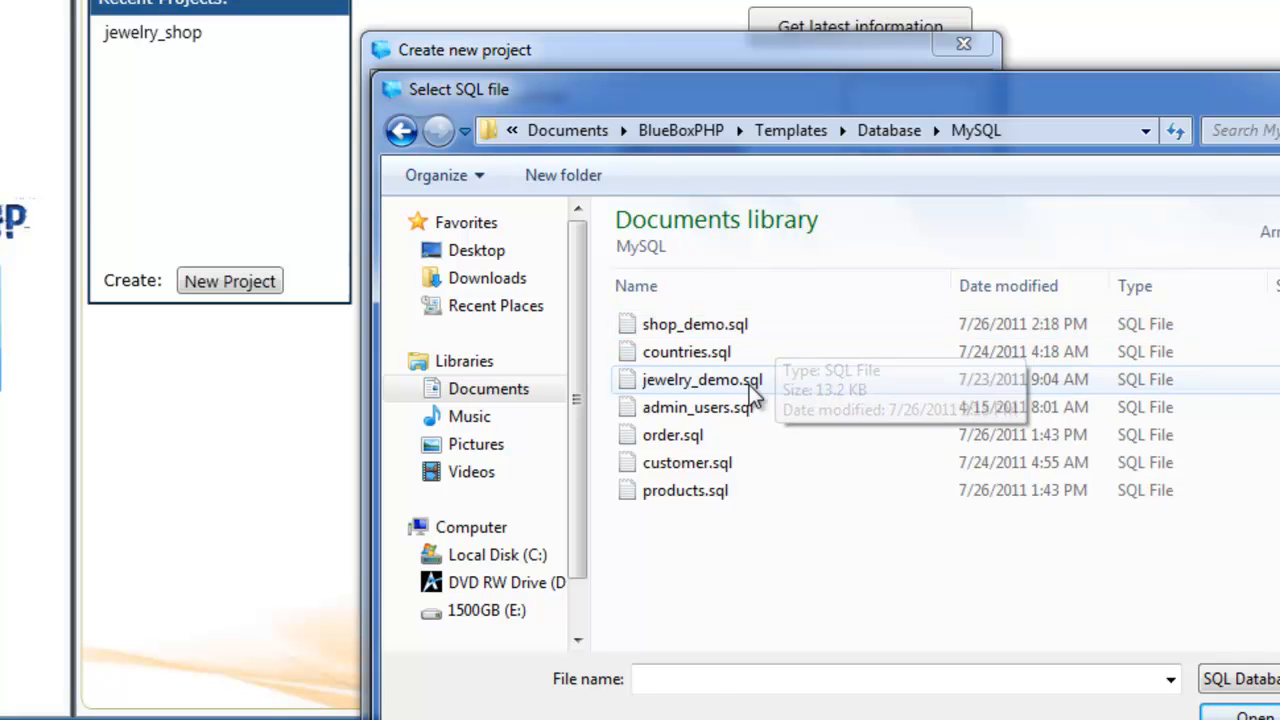
left_click(687, 351)
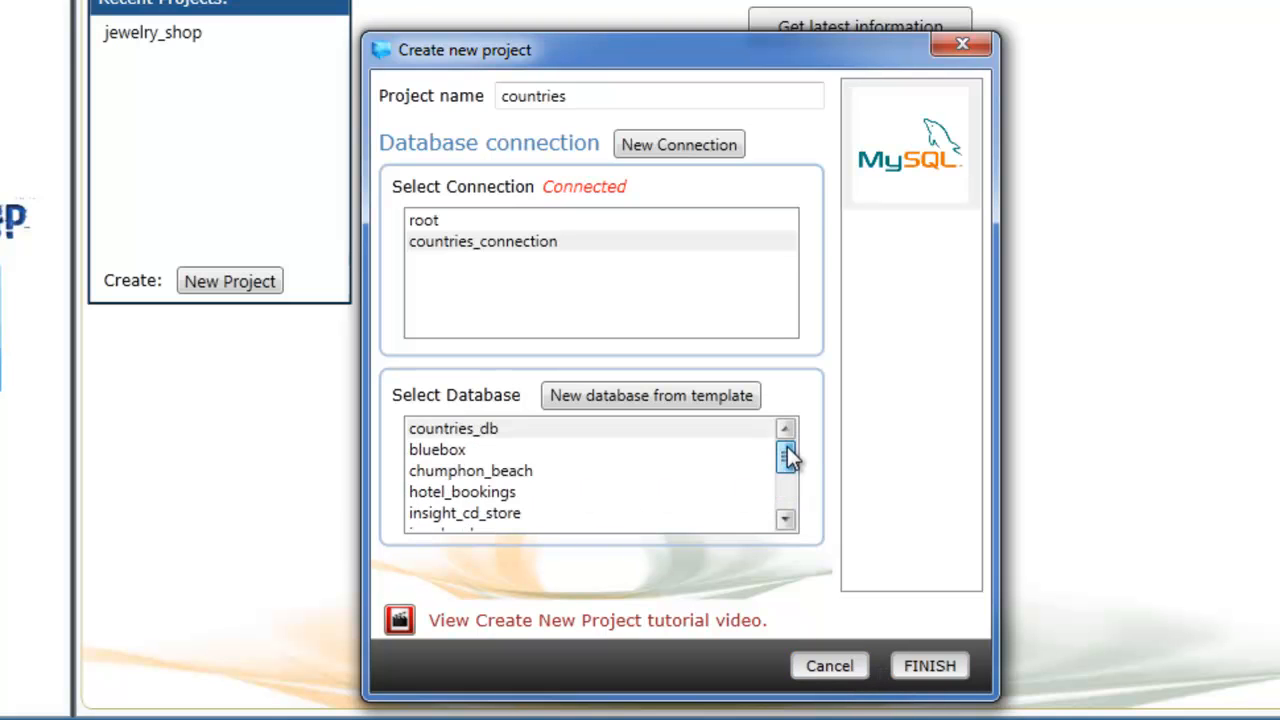
mouse_move(555, 440)
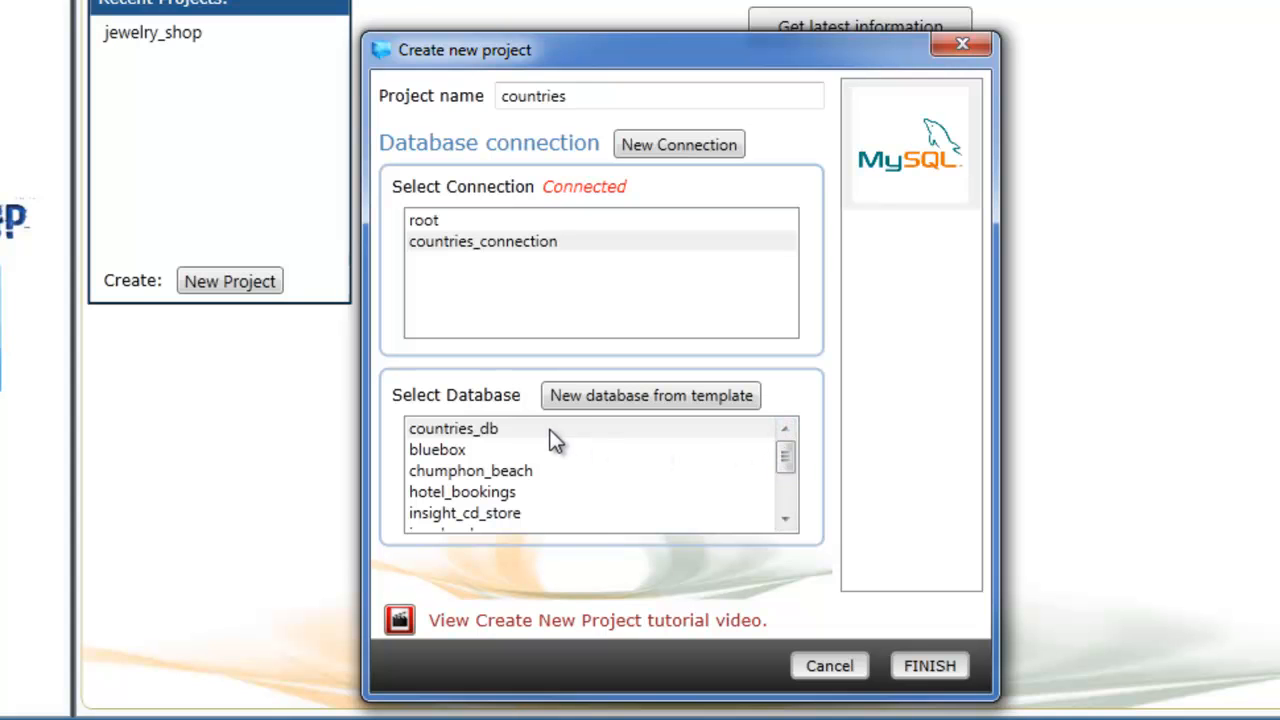
- Select countries_db as the project database and finish the wizard
left_click(453, 428)
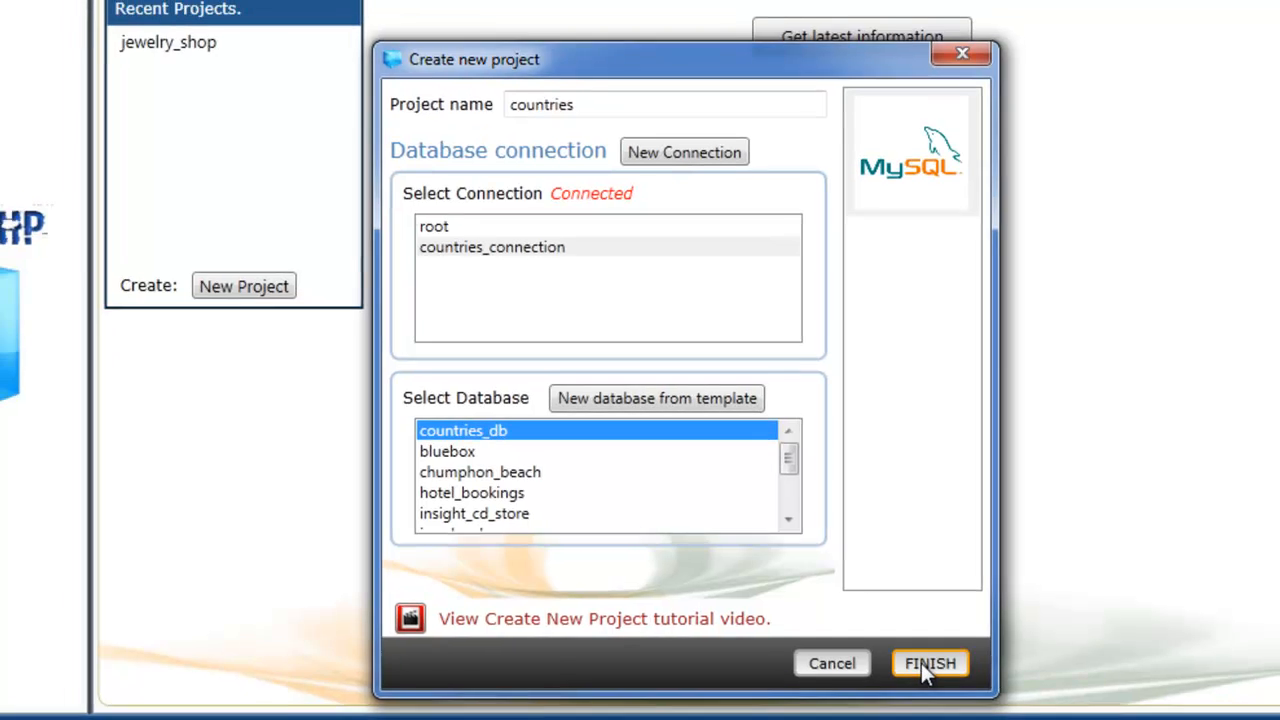
left_click(929, 663)
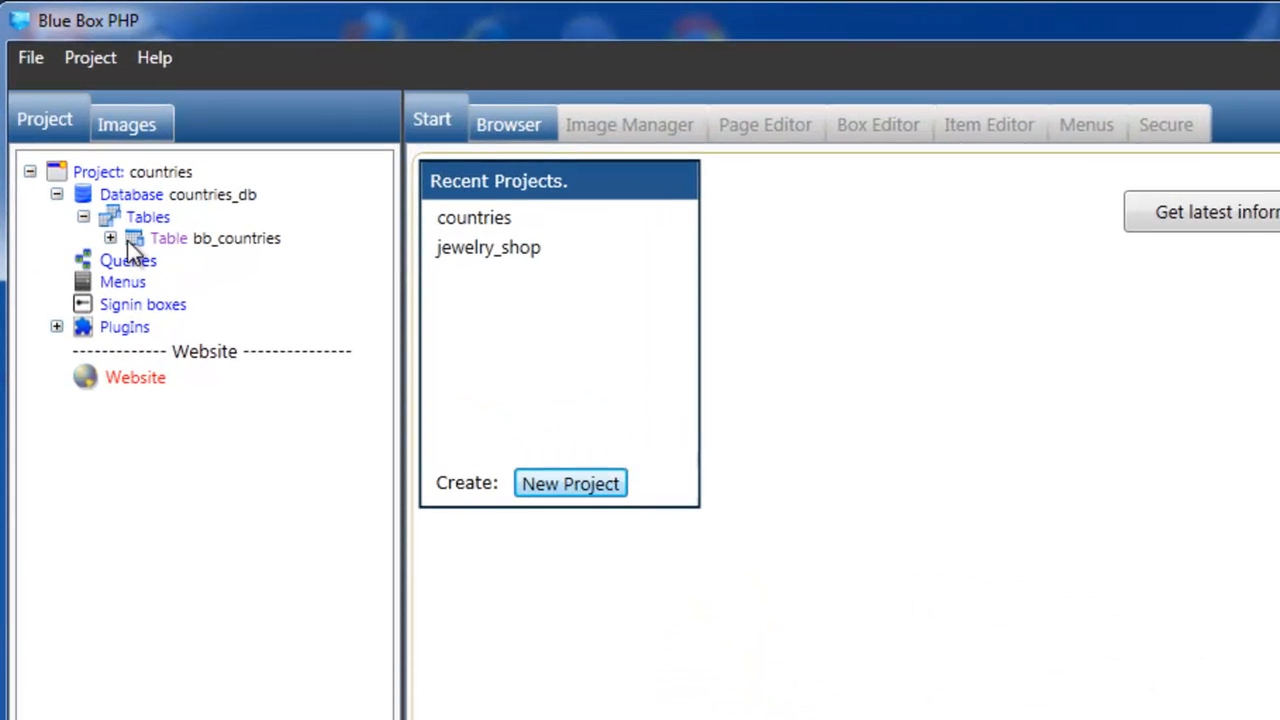
left_click(110, 238)
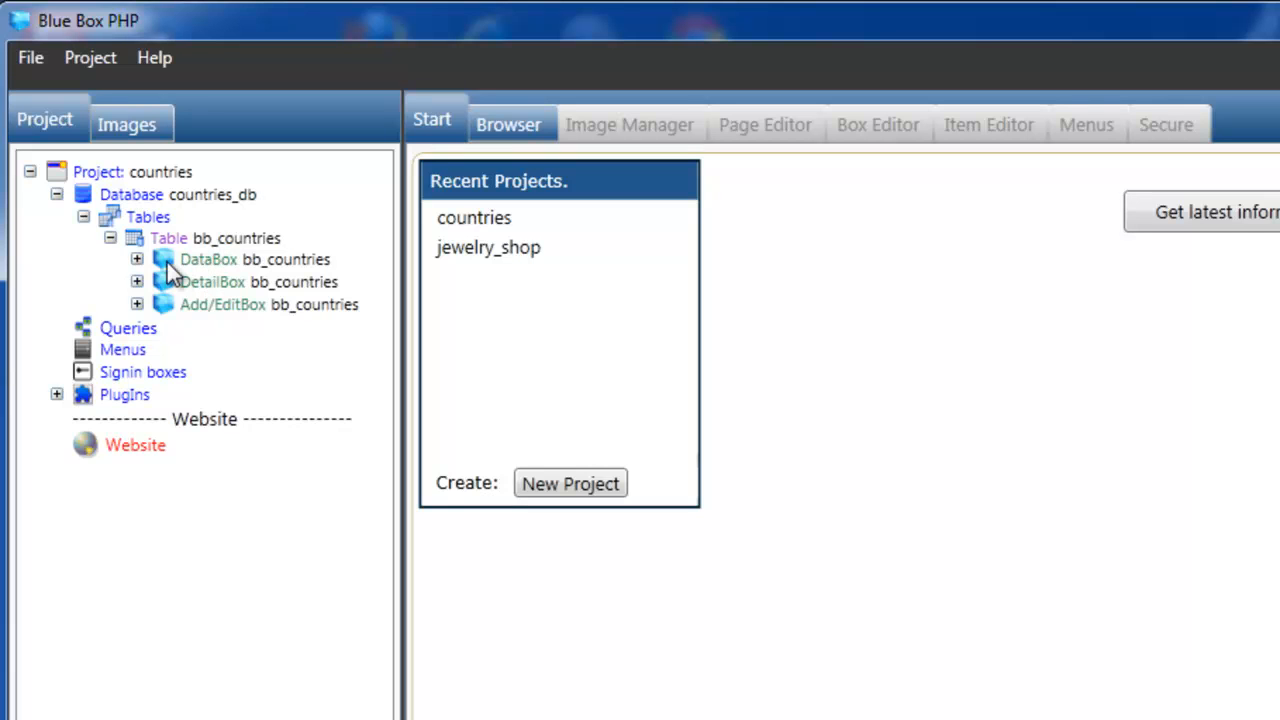
left_click(137, 259)
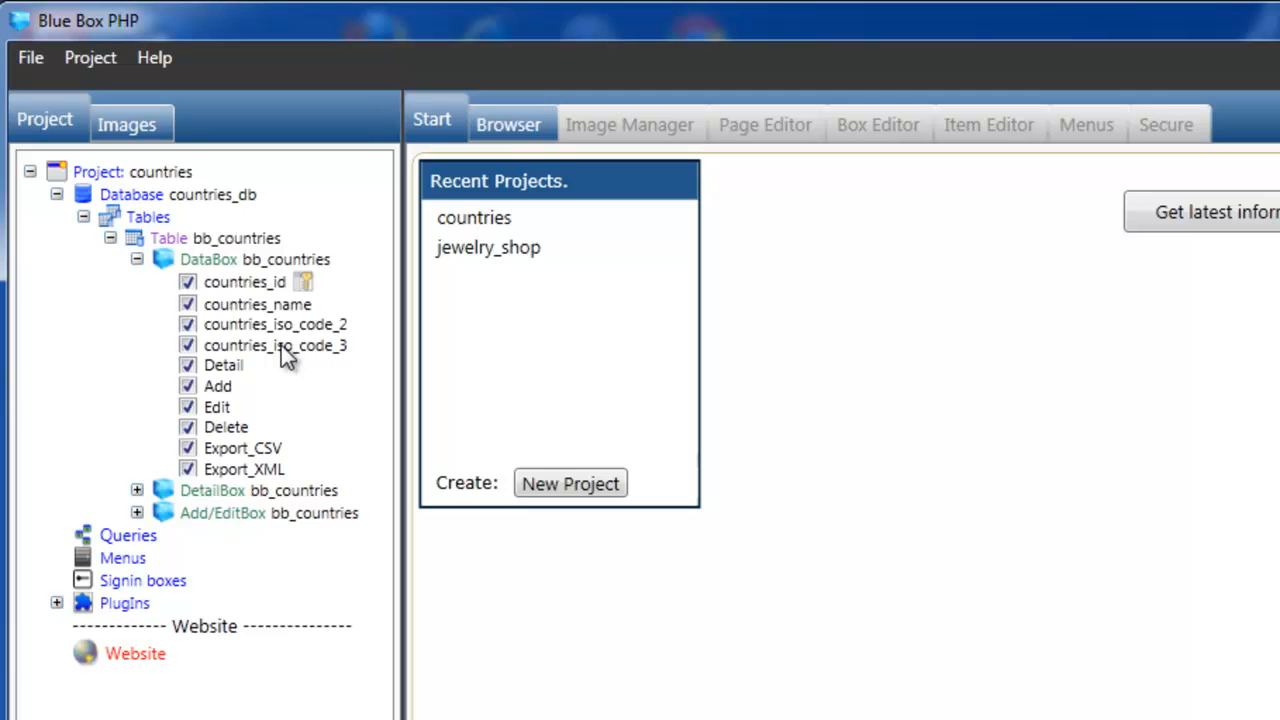
mouse_move(258, 295)
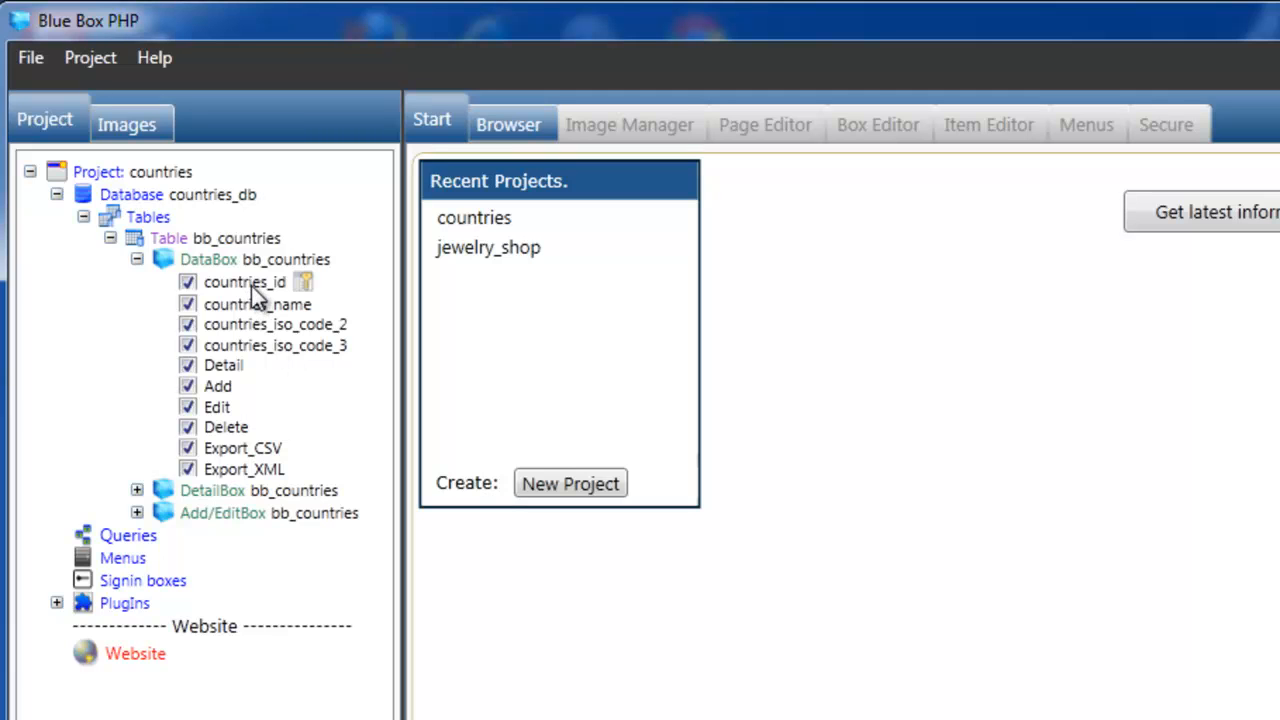
mouse_move(250, 305)
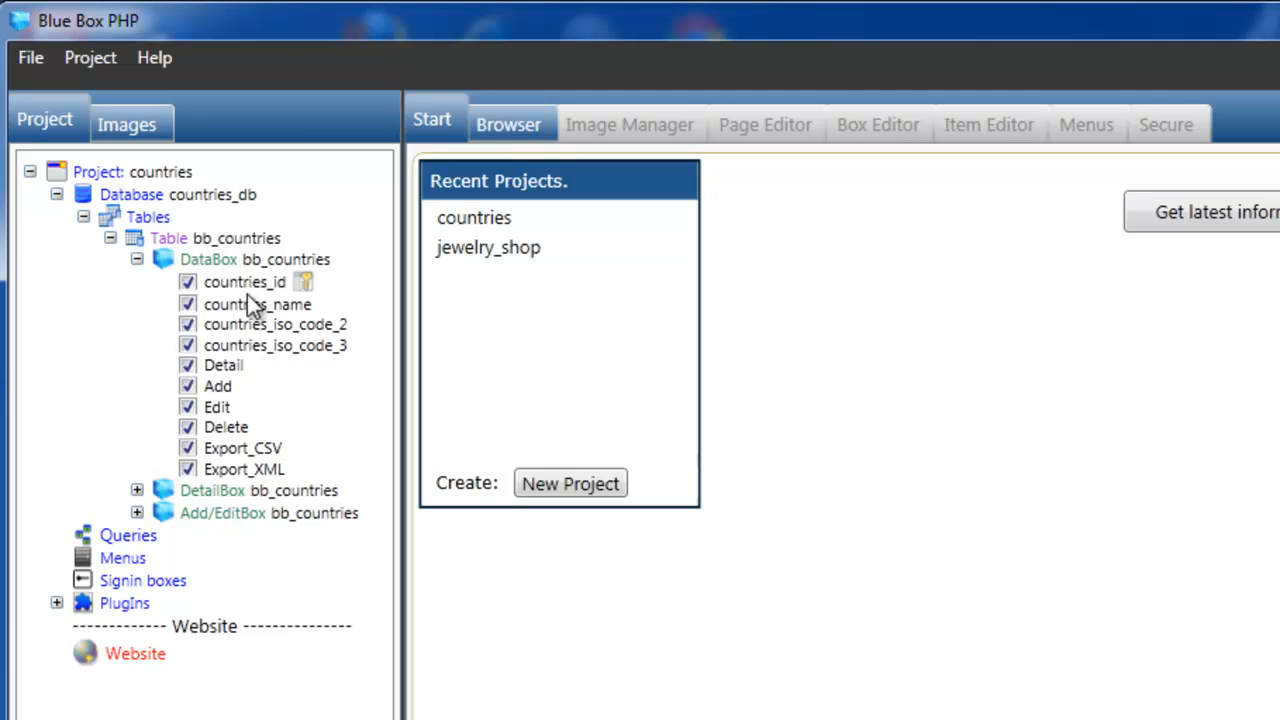
mouse_move(232, 388)
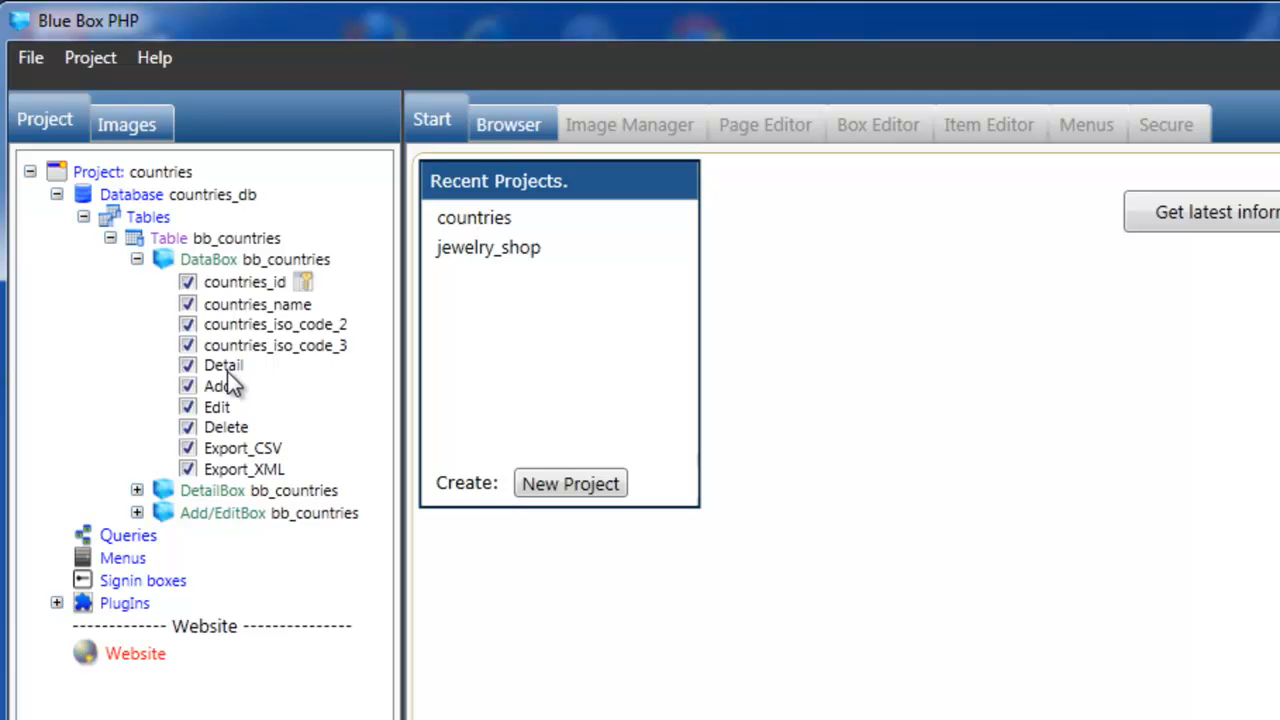
mouse_move(230, 442)
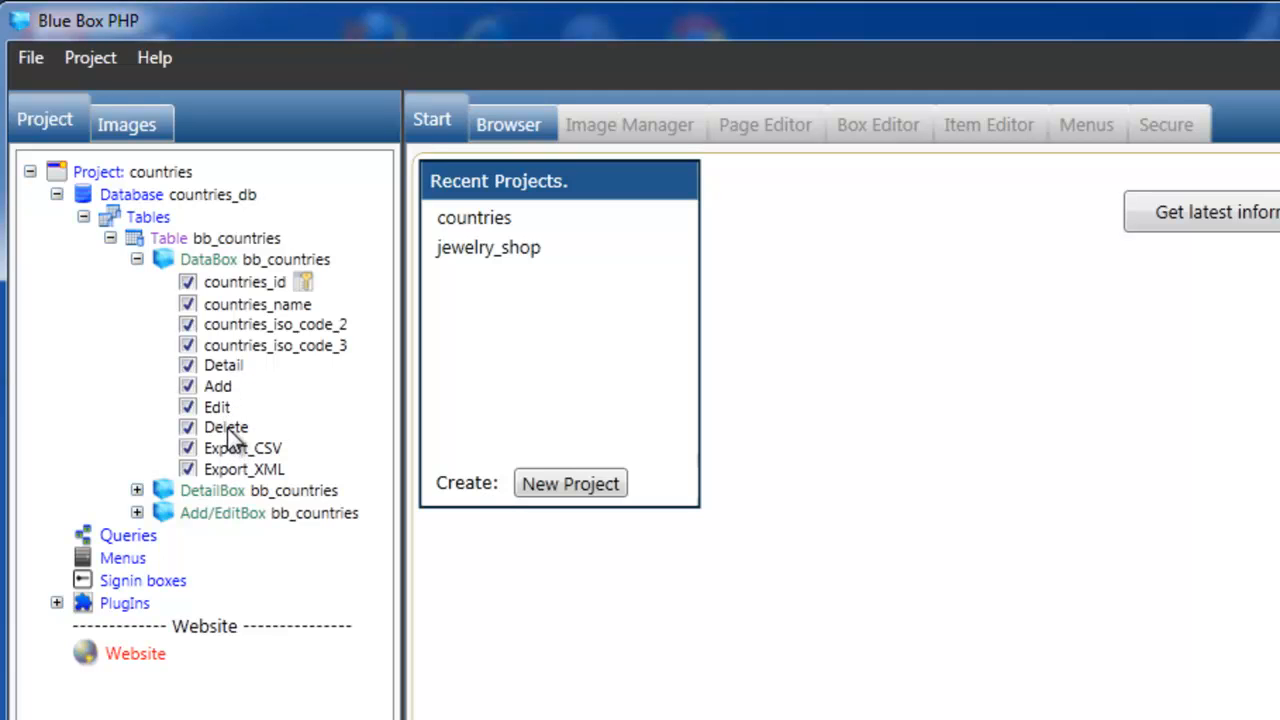
mouse_move(227, 388)
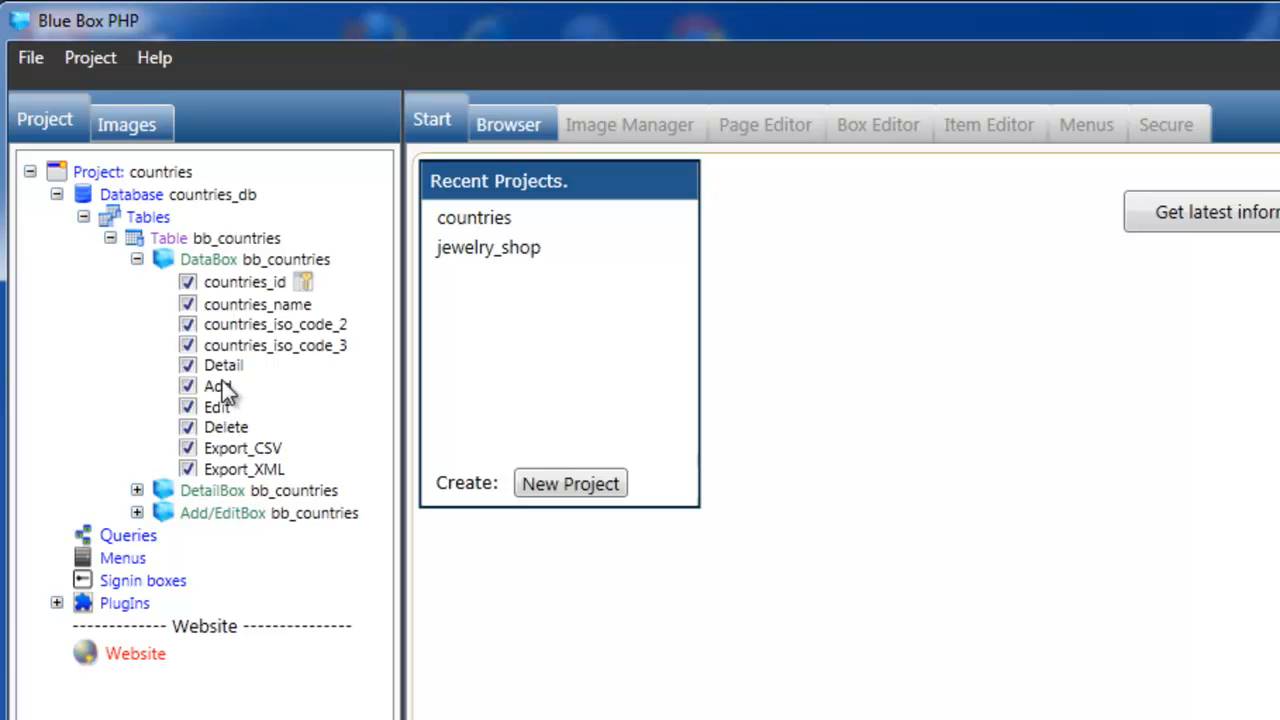
mouse_move(222, 390)
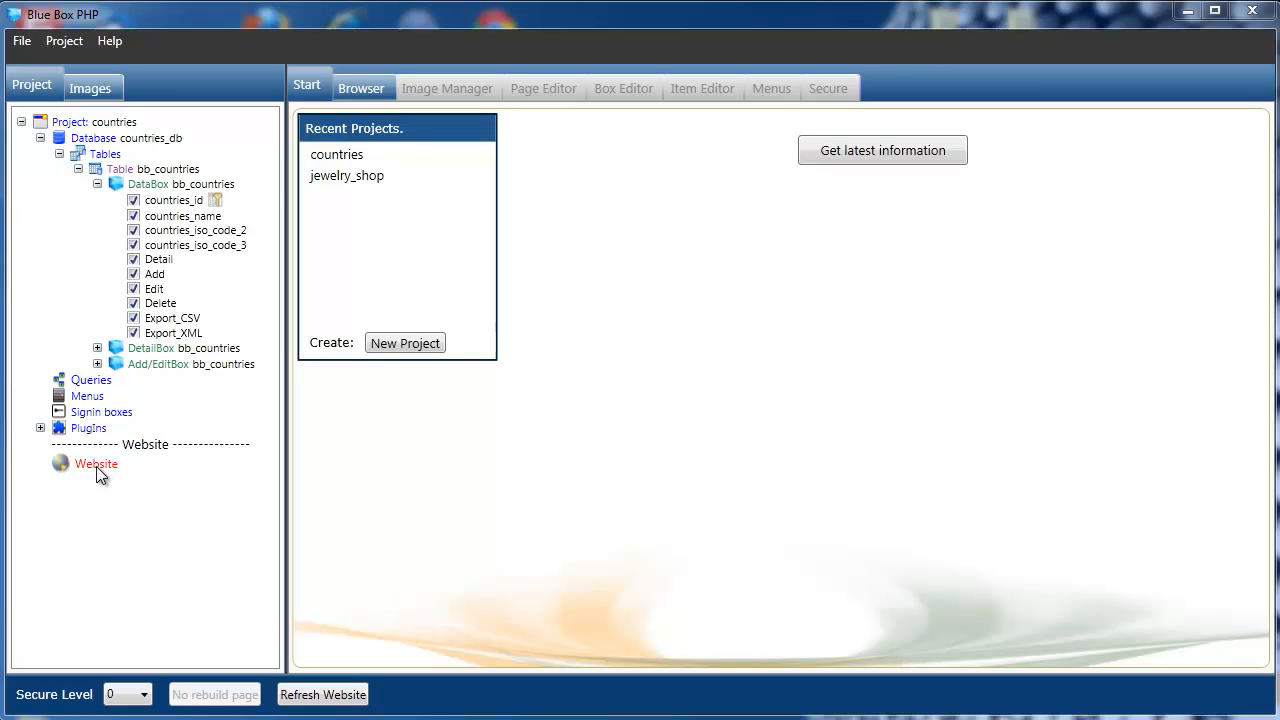
- Add a new Website page 'index' using the Header template
right_click(96, 463)
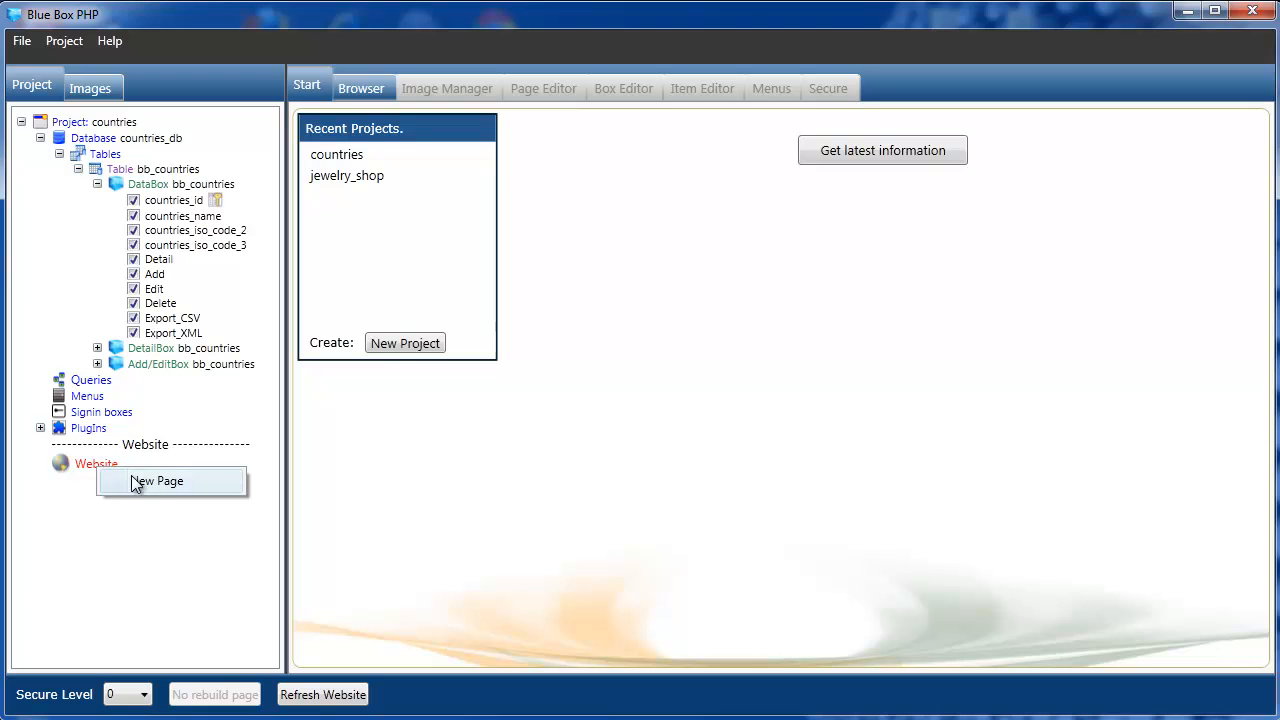
left_click(158, 481)
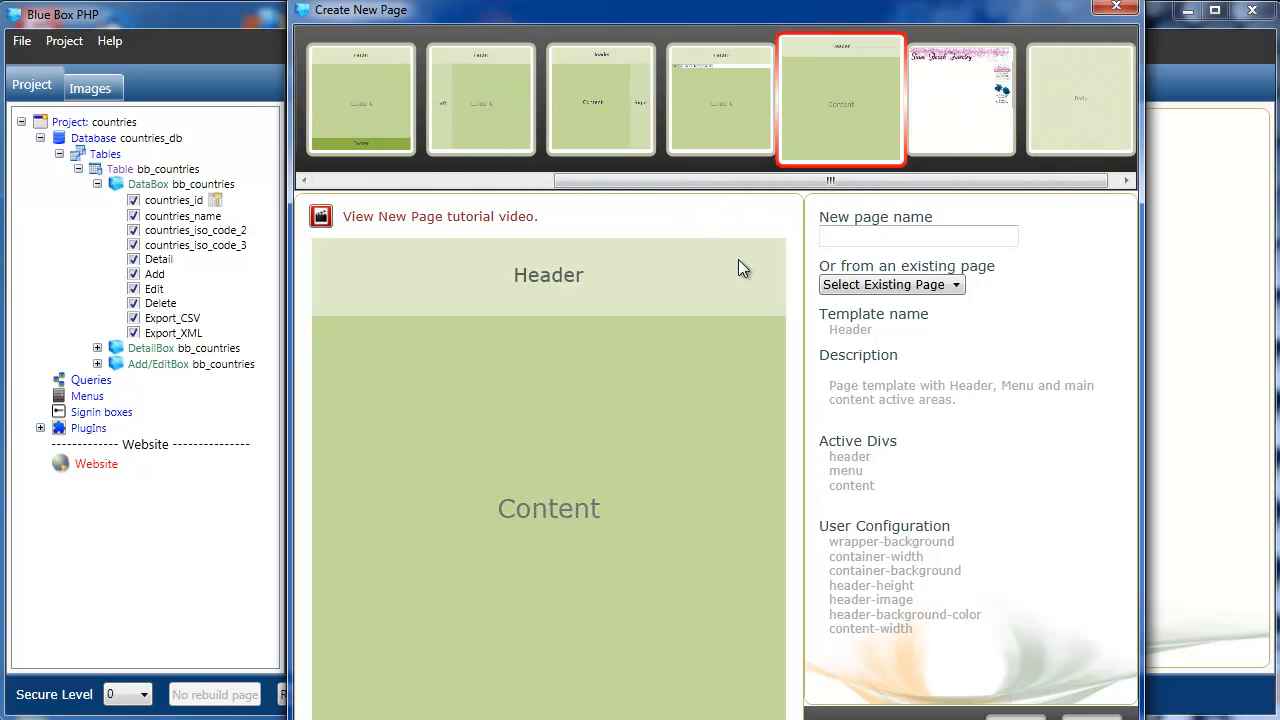
left_click(918, 236)
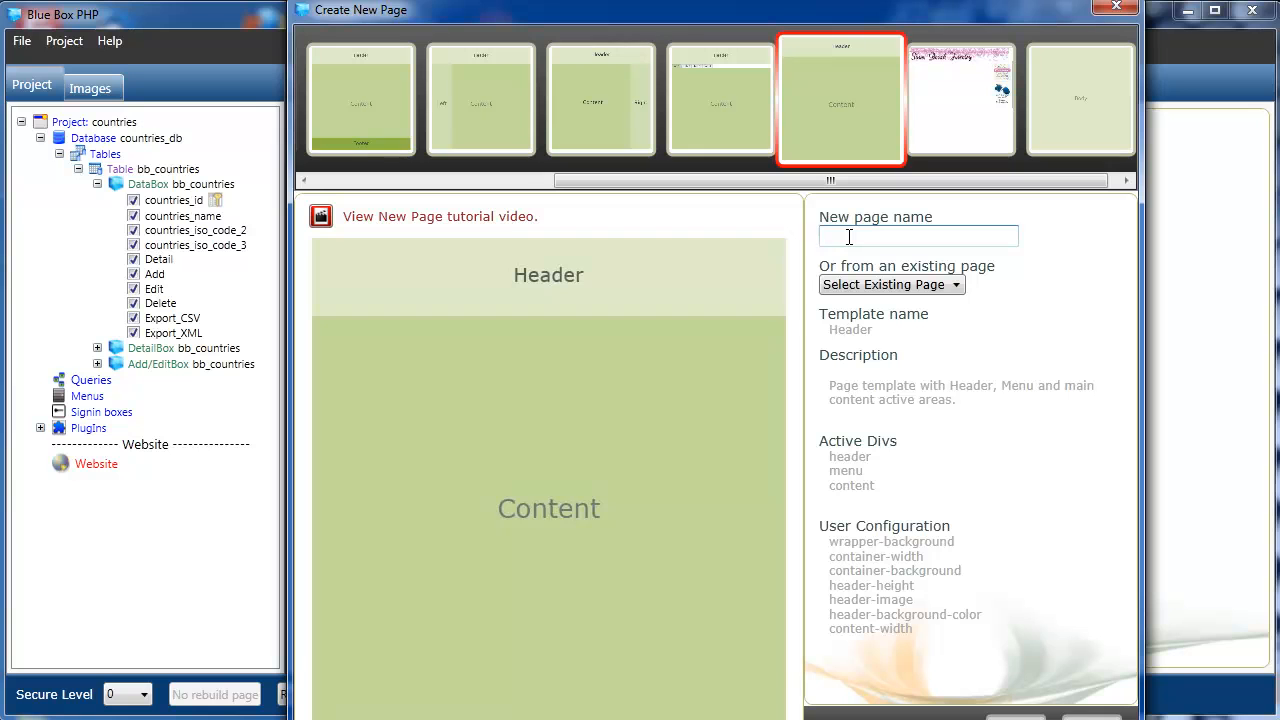
type("index")
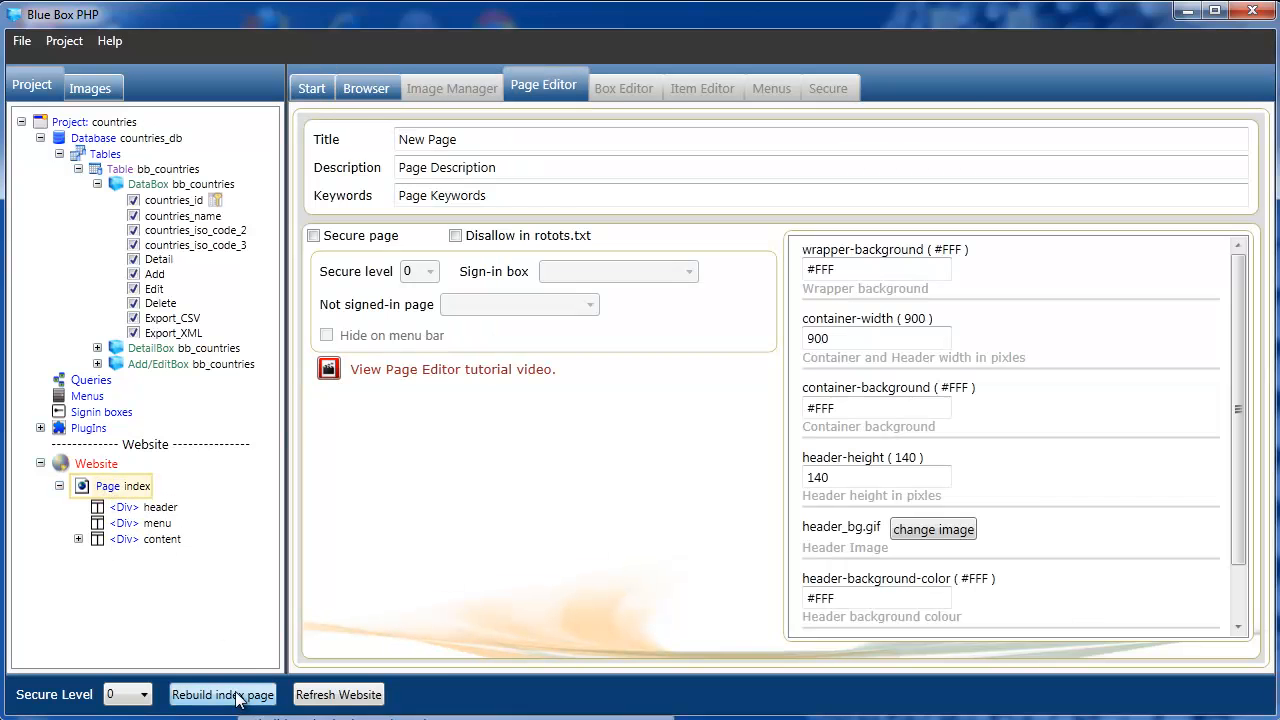
- Rebuild the index page and page through the bb_countries records in the browser
left_click(361, 88)
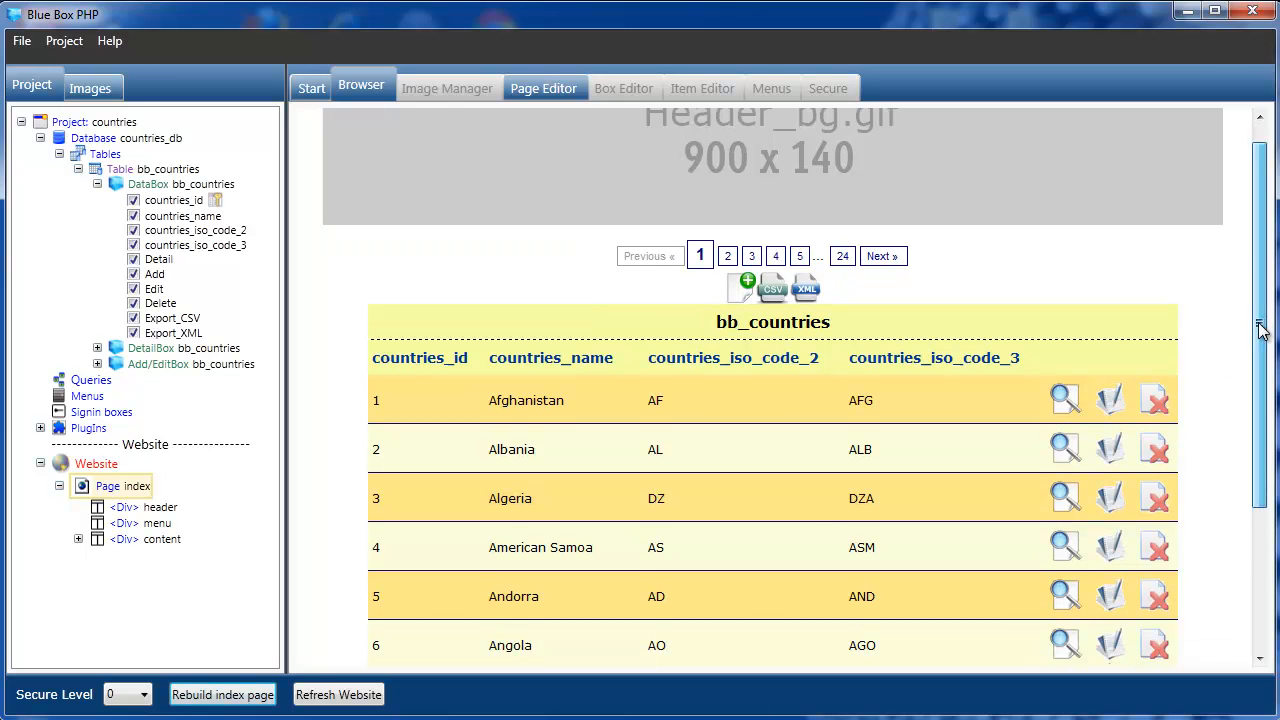
scroll("down", 3)
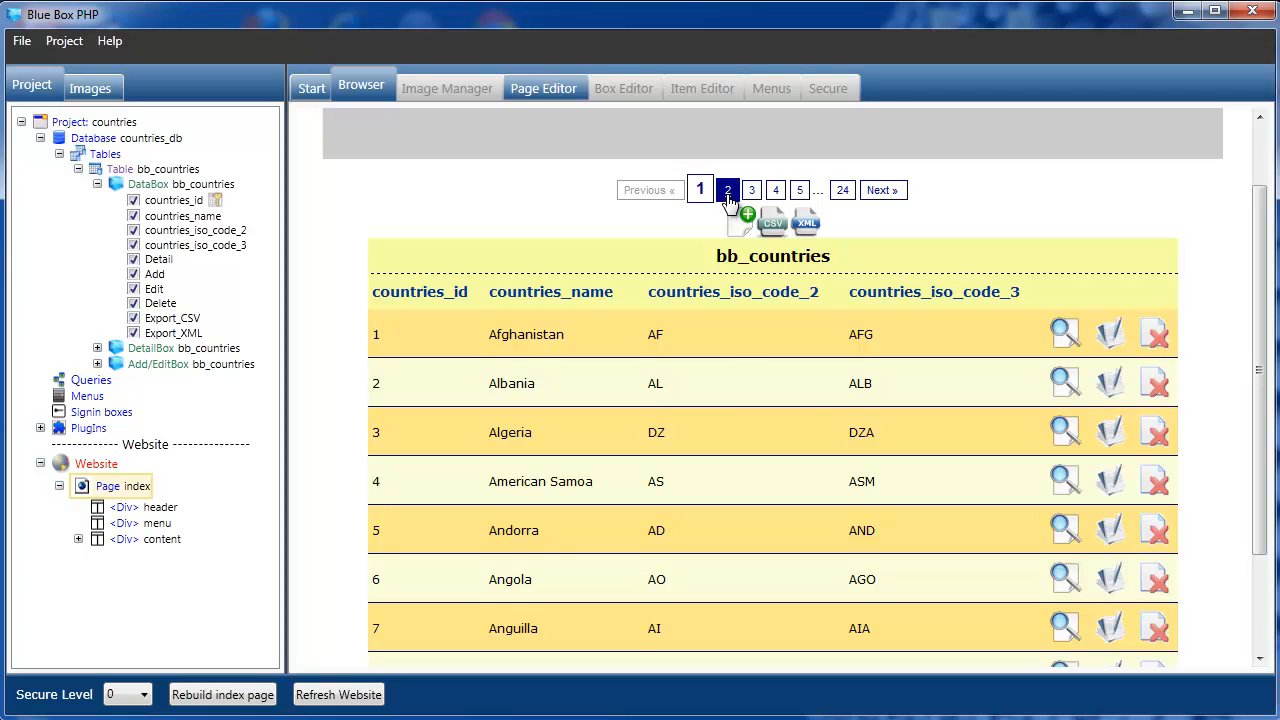
left_click(751, 190)
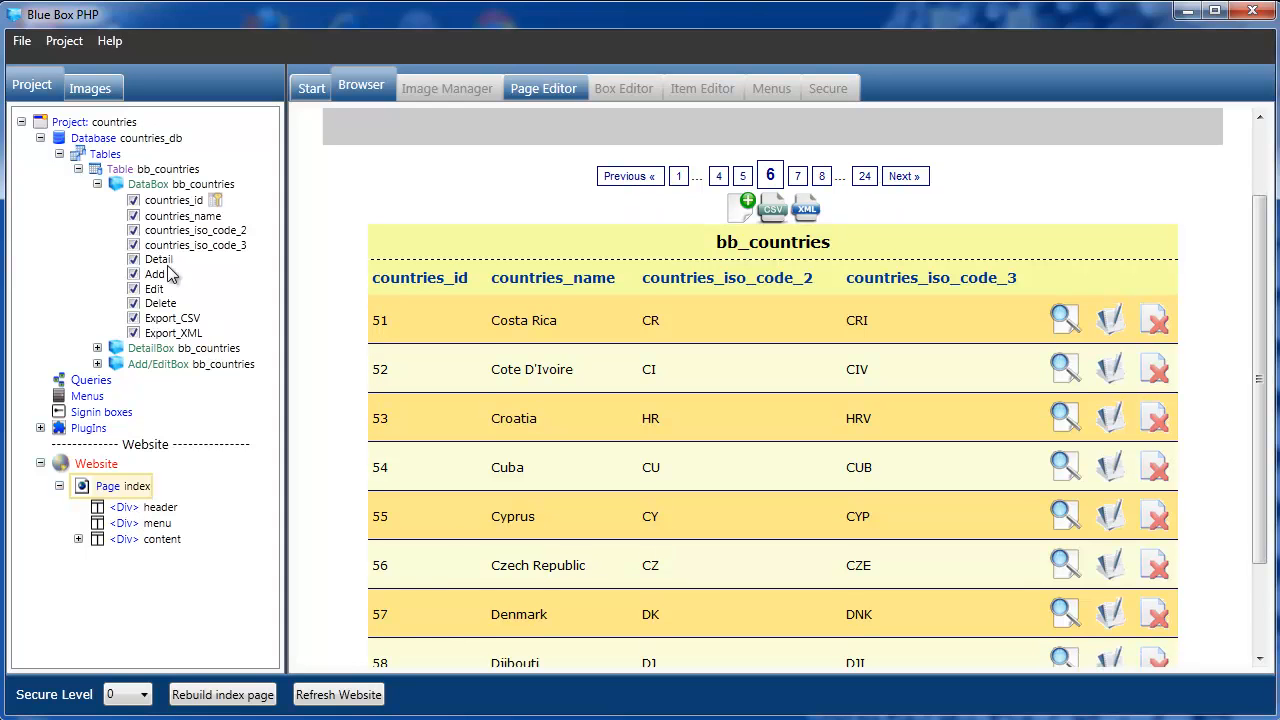
mouse_move(370, 283)
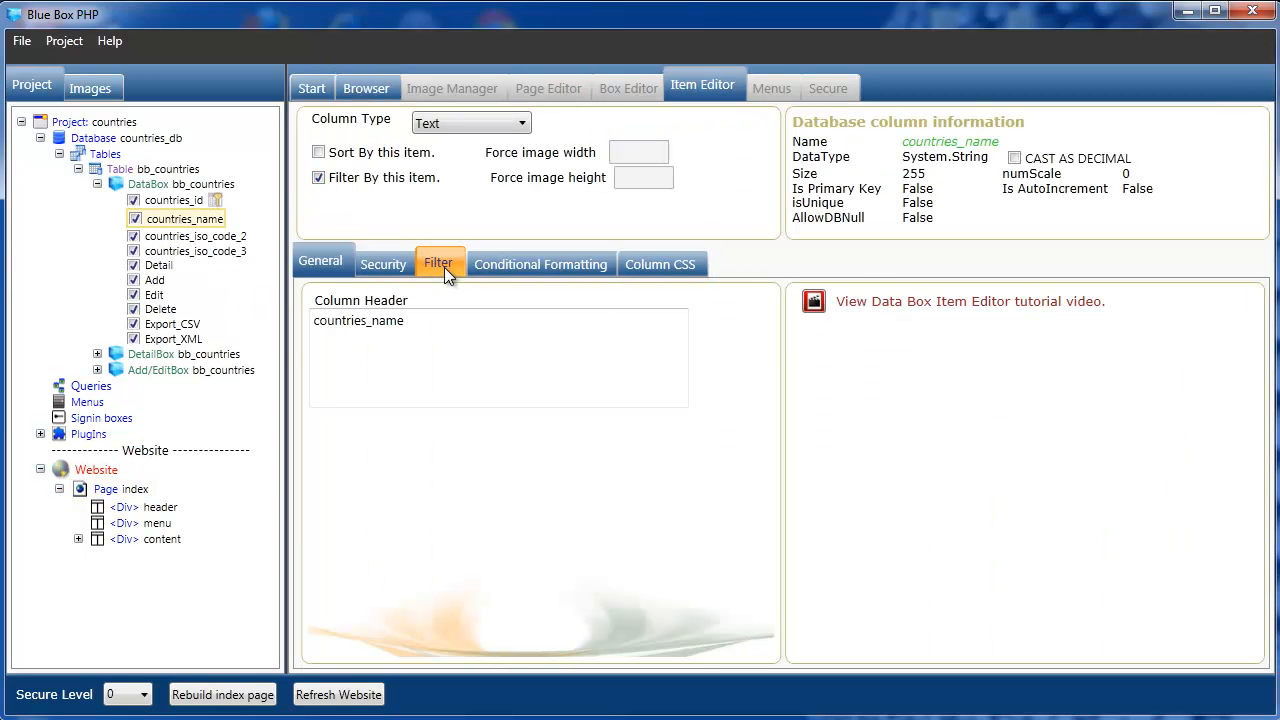
- View the countries_name Filter settings, then open the bb_countries DataBox in Box Editor
left_click(438, 263)
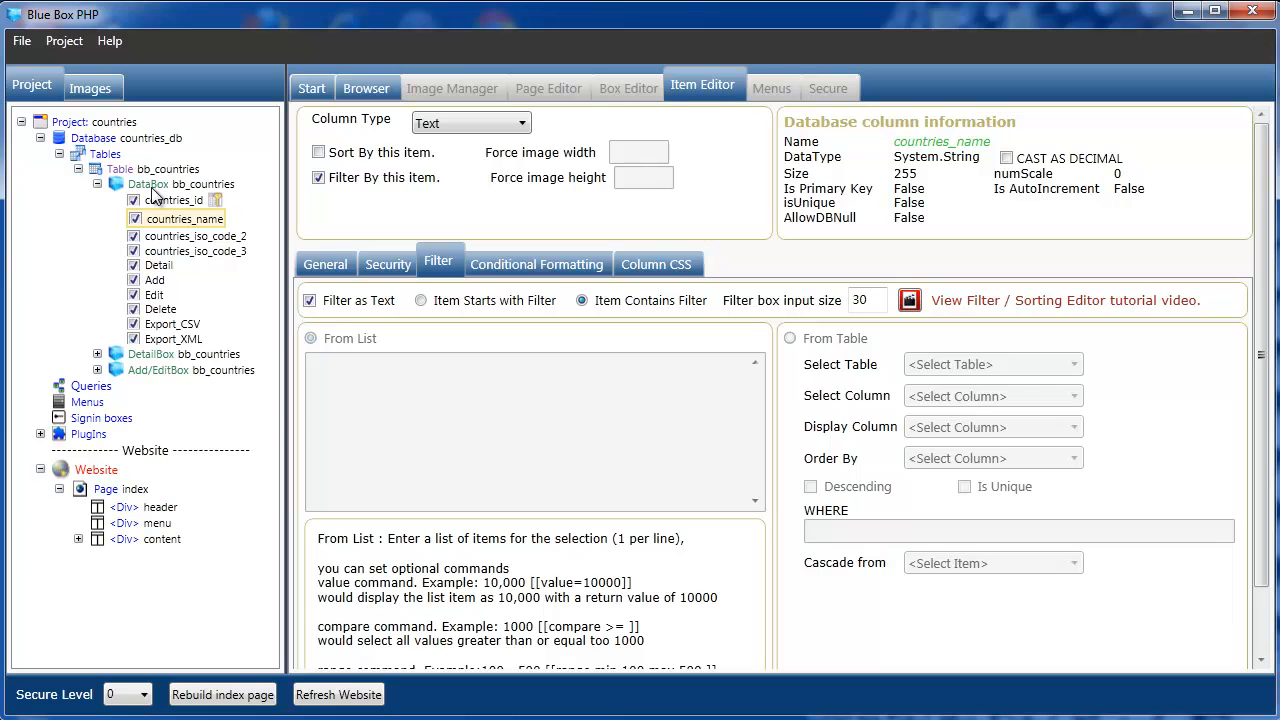
left_click(627, 88)
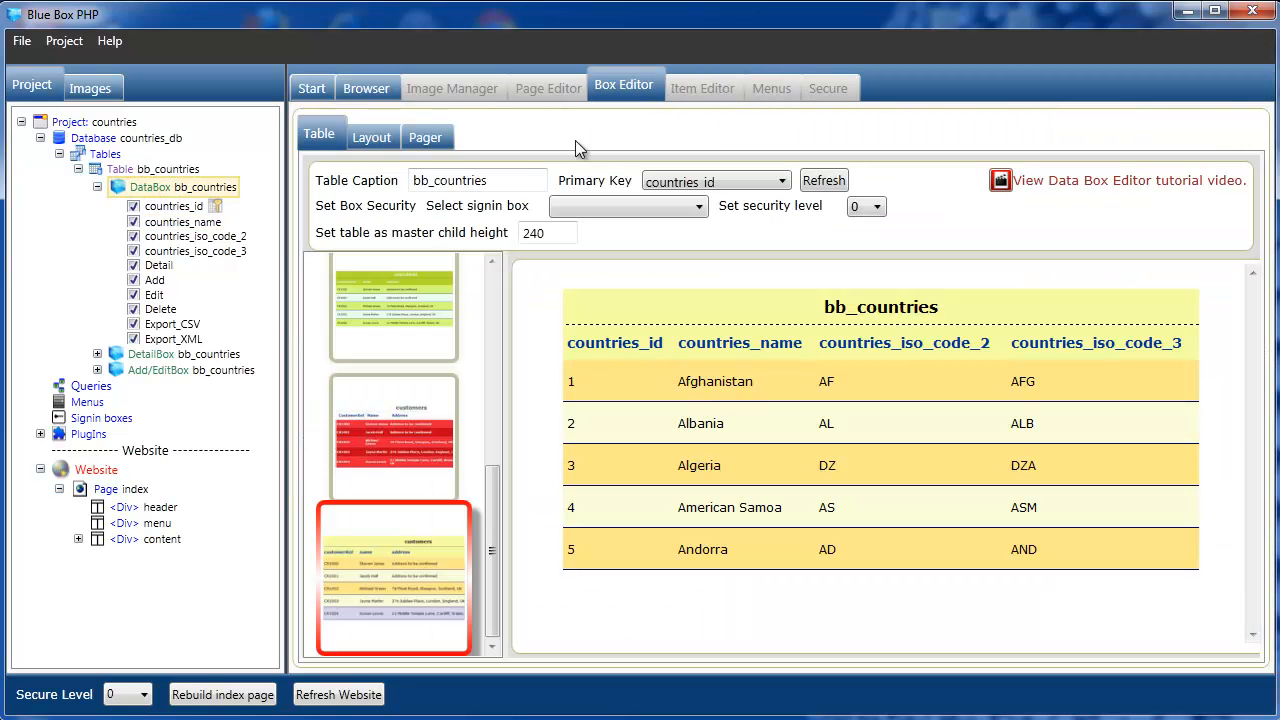
- Apply a different table template to bb_countries and rebuild the index page
scroll("down", 3)
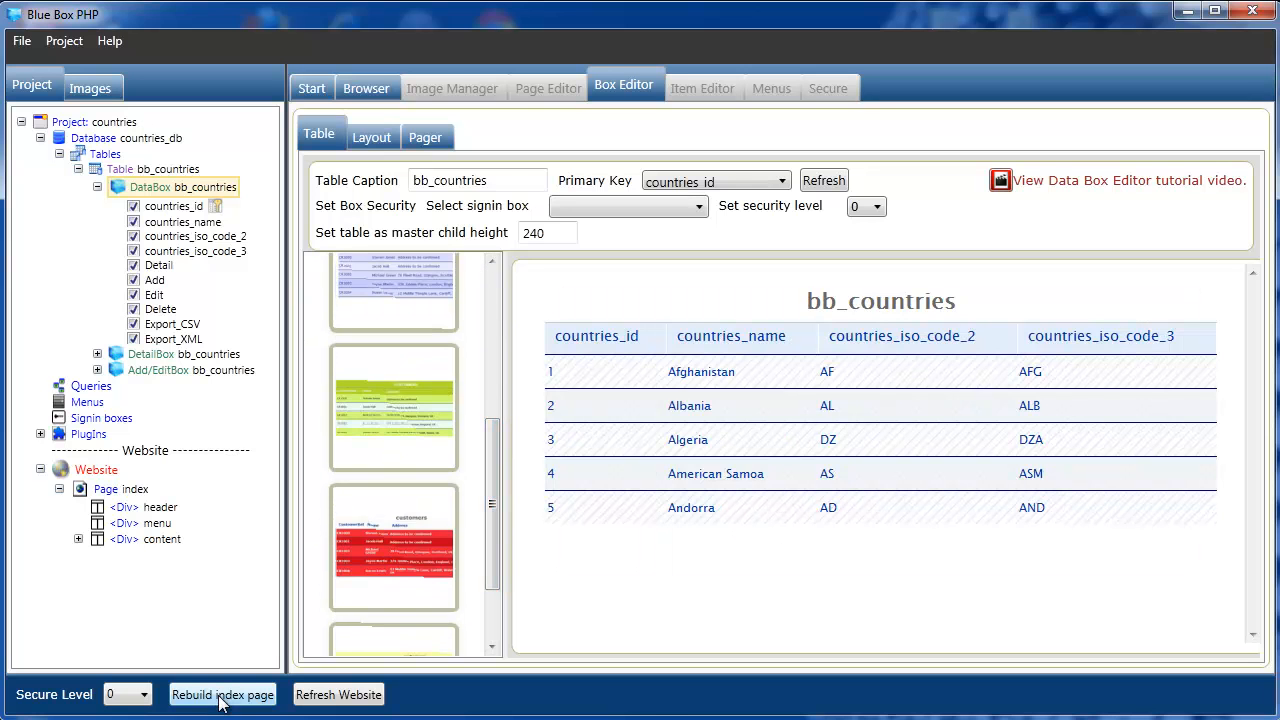
left_click(361, 88)
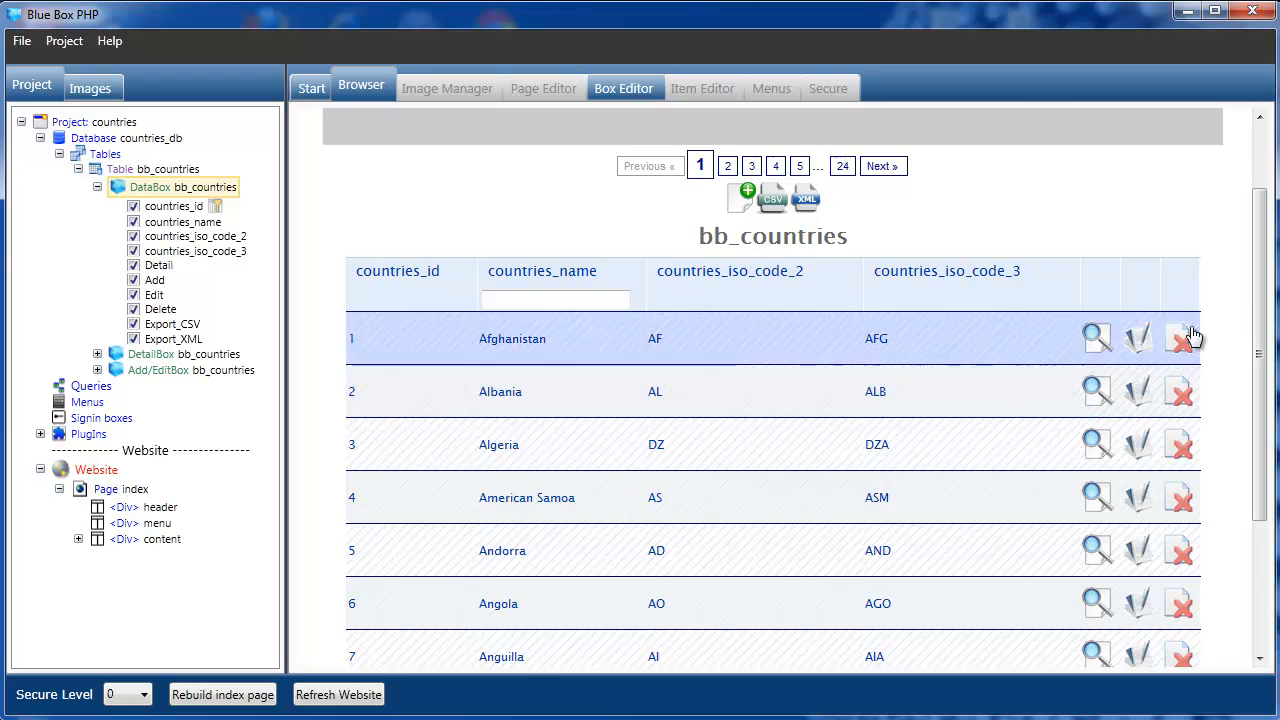
- Scroll the preview and enter 'en' in the countries_name filter box
scroll("down", 3)
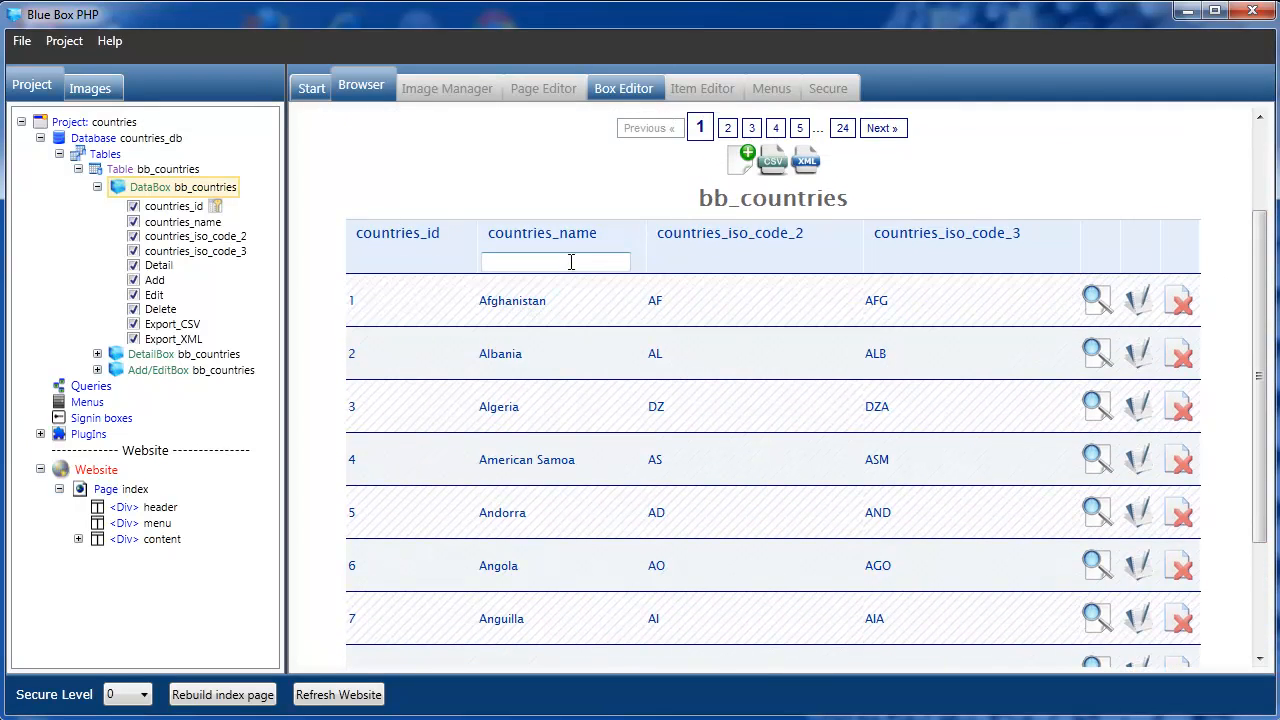
type("e")
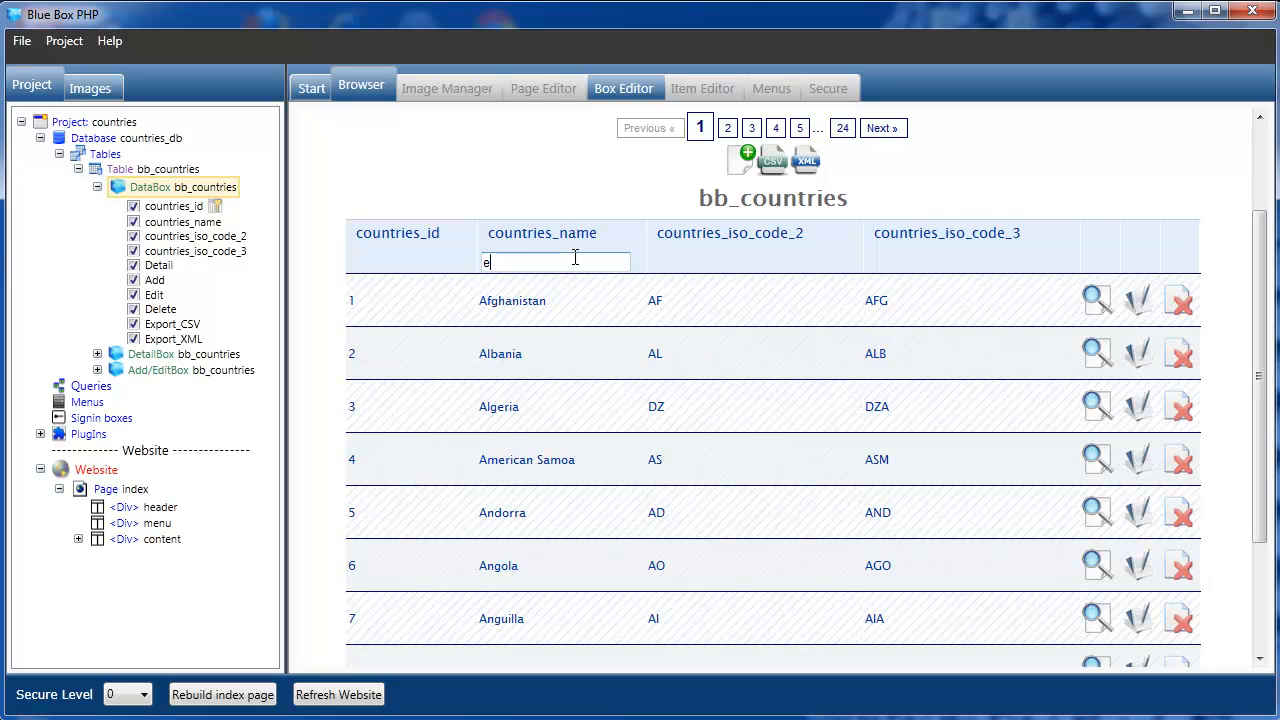
type("n")
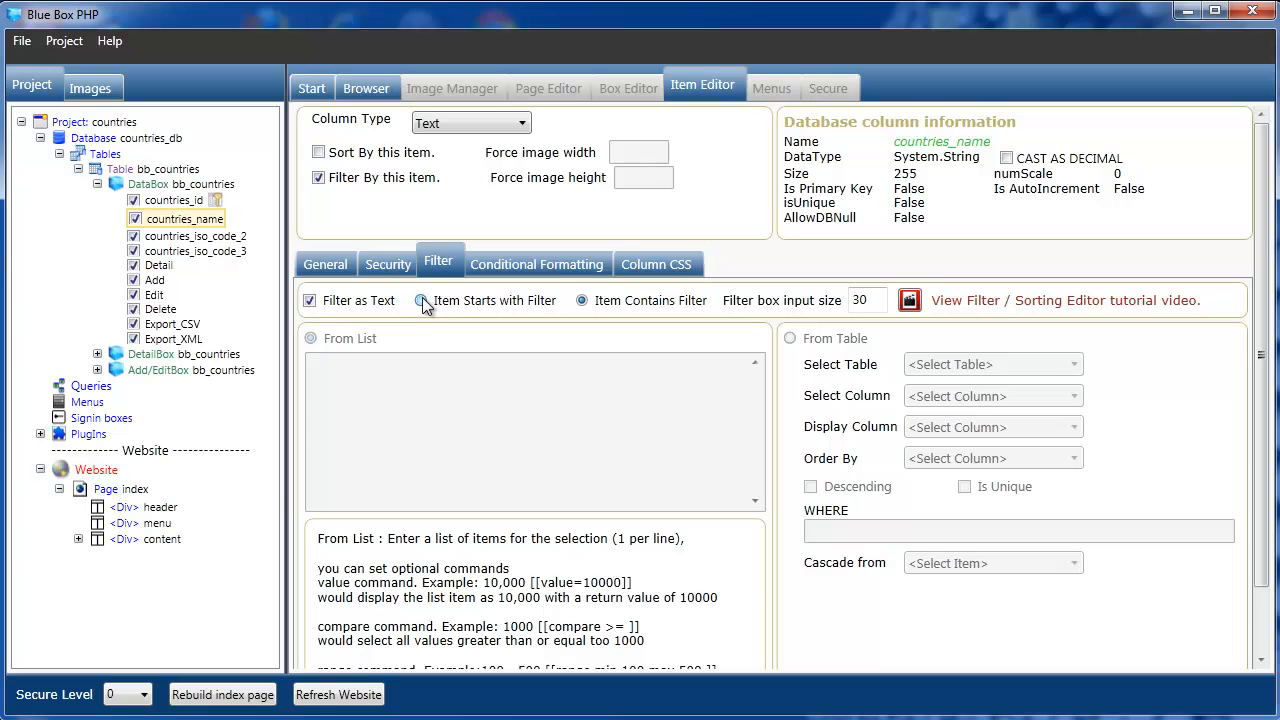
- Switch the countries_name filter to Item Starts with Filter
left_click(421, 300)
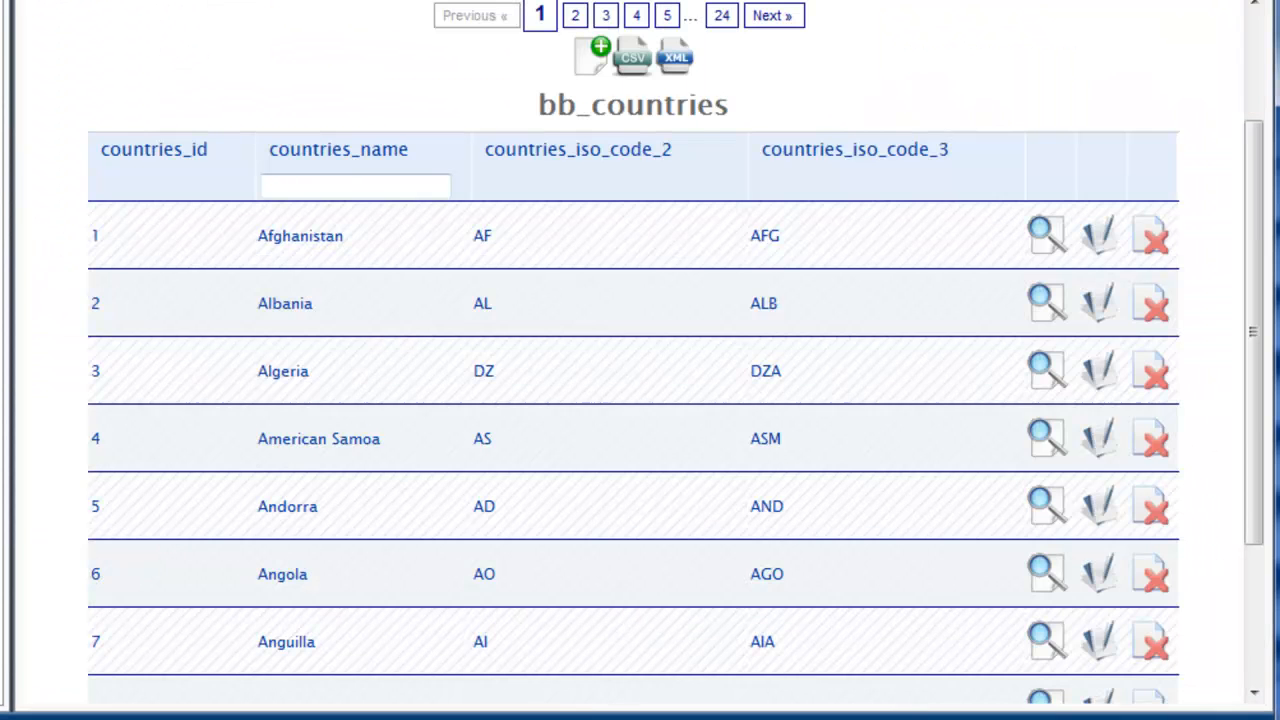
- Filter countries_name by 'en', then replace it with 'fr'
left_click(355, 185)
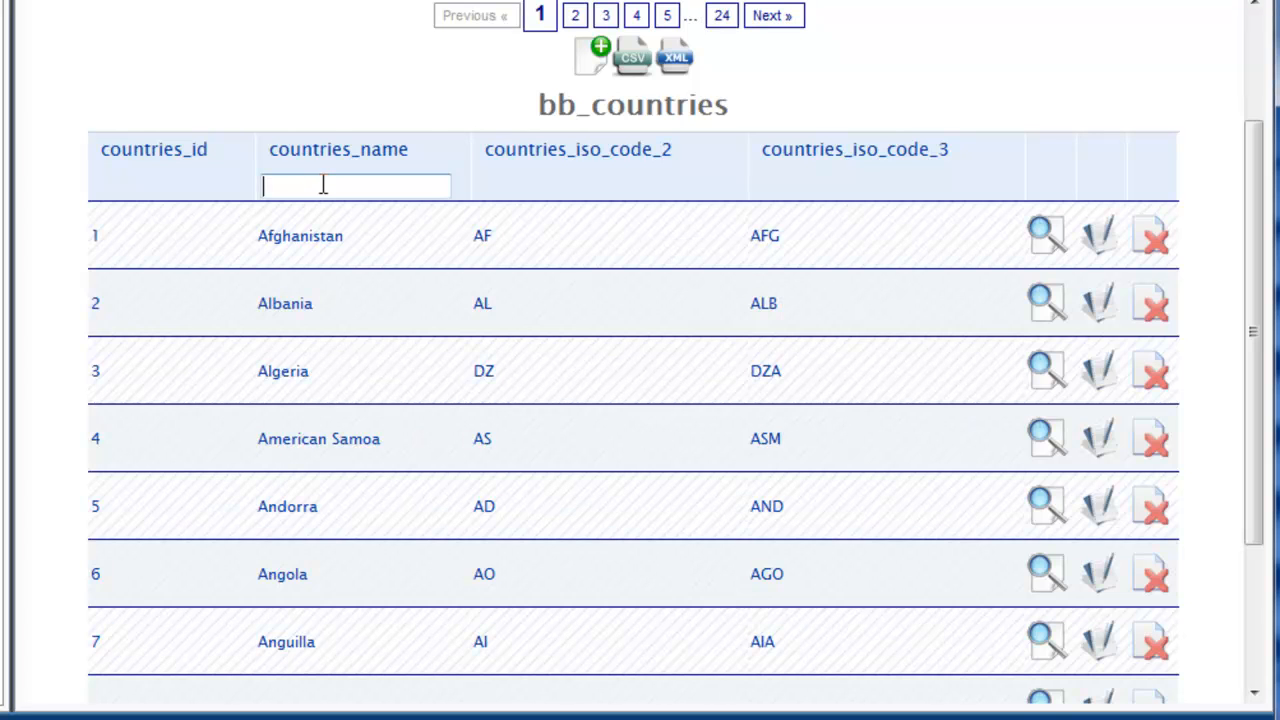
type("en")
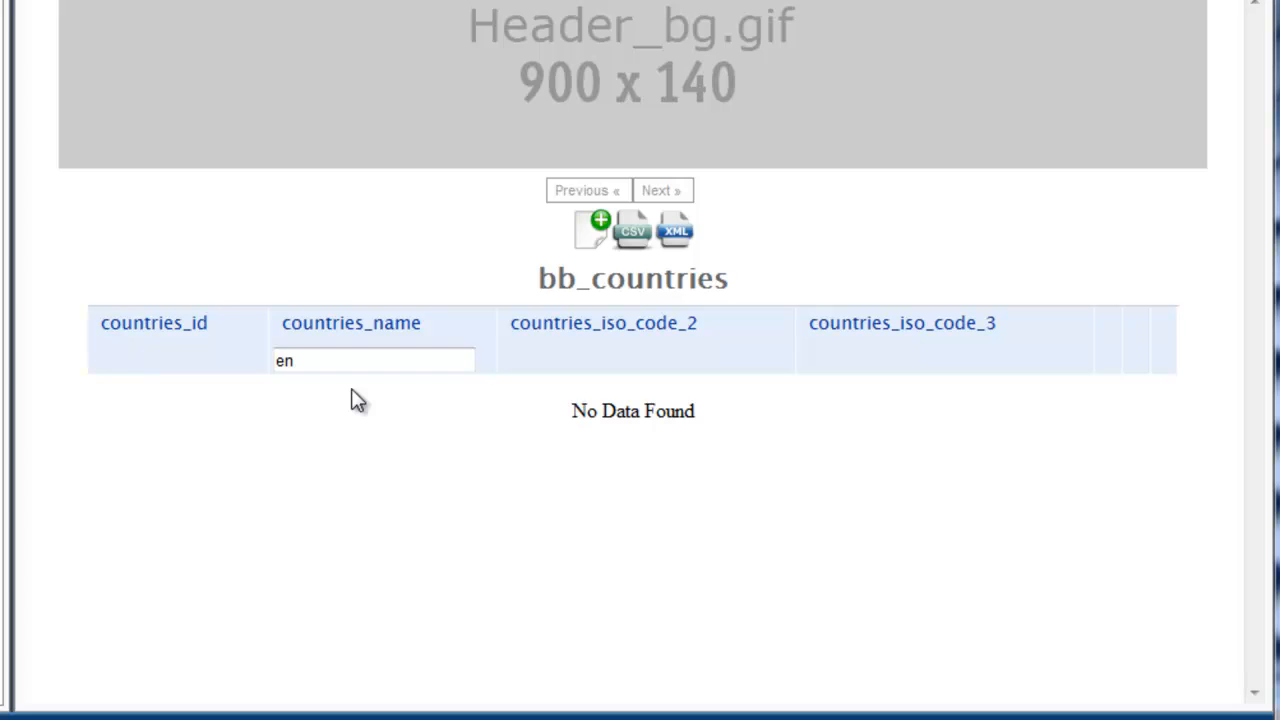
mouse_move(408, 435)
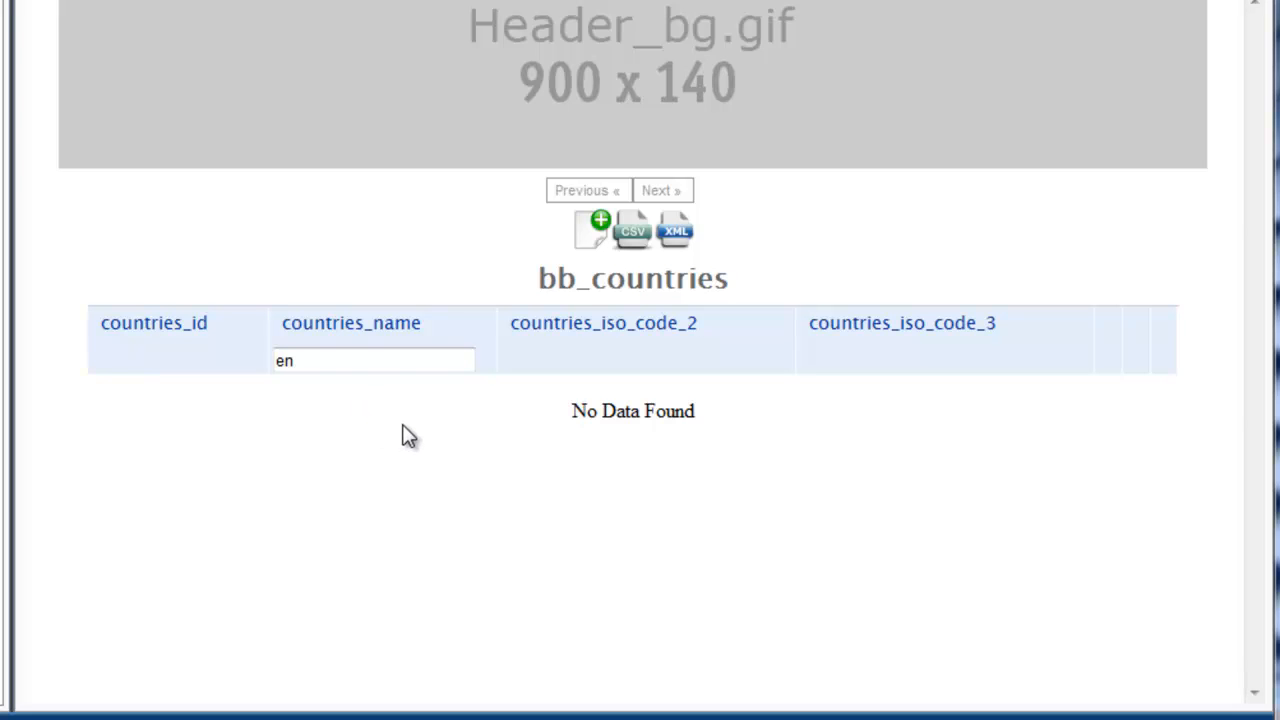
double_click(283, 361)
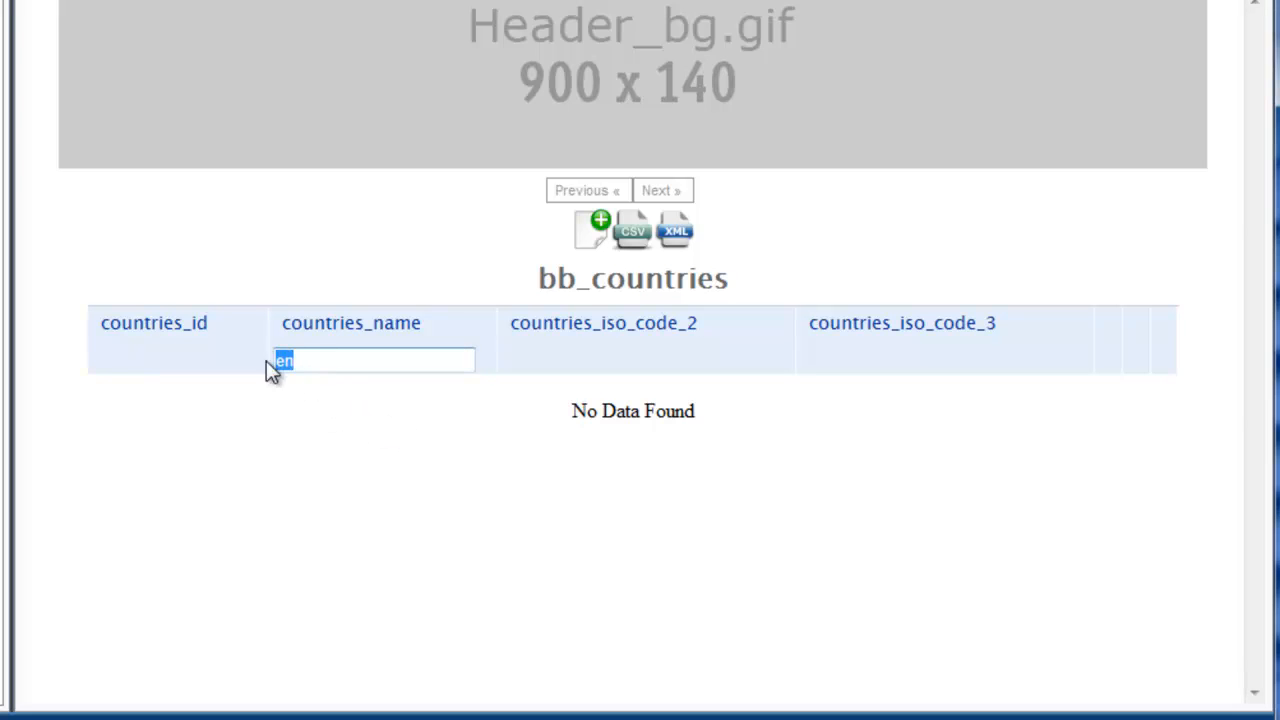
type("fr")
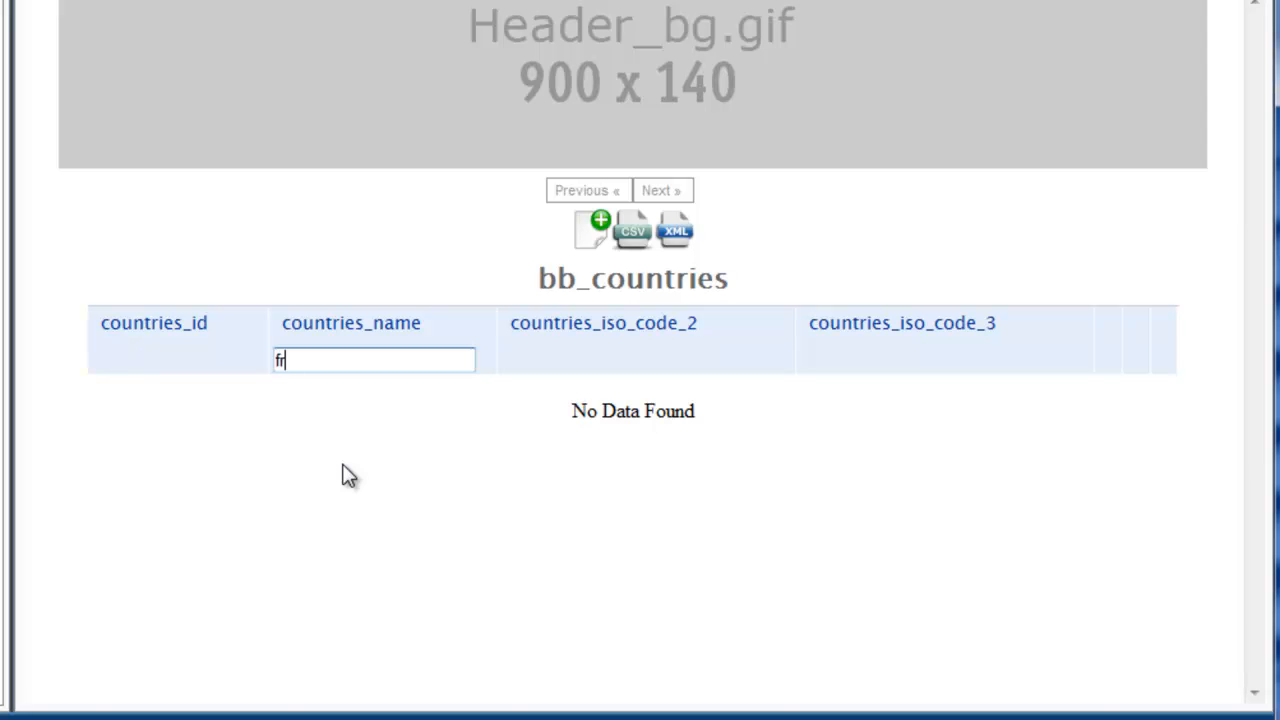